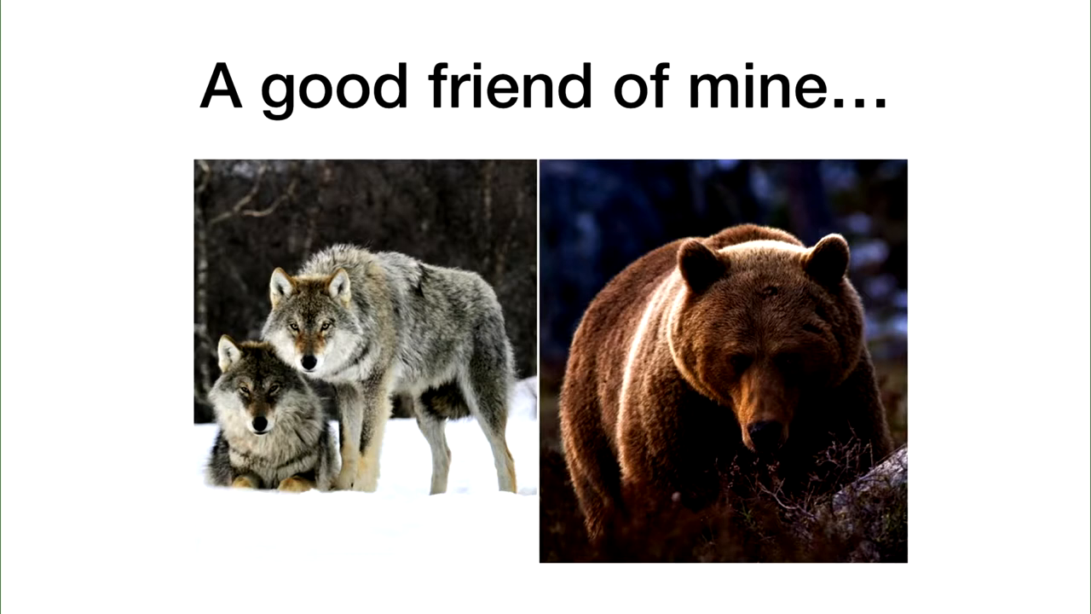
Advance from the wolf and bear photo slide to the sample-collection bullet slide
{"action": "key", "text": "Right"}
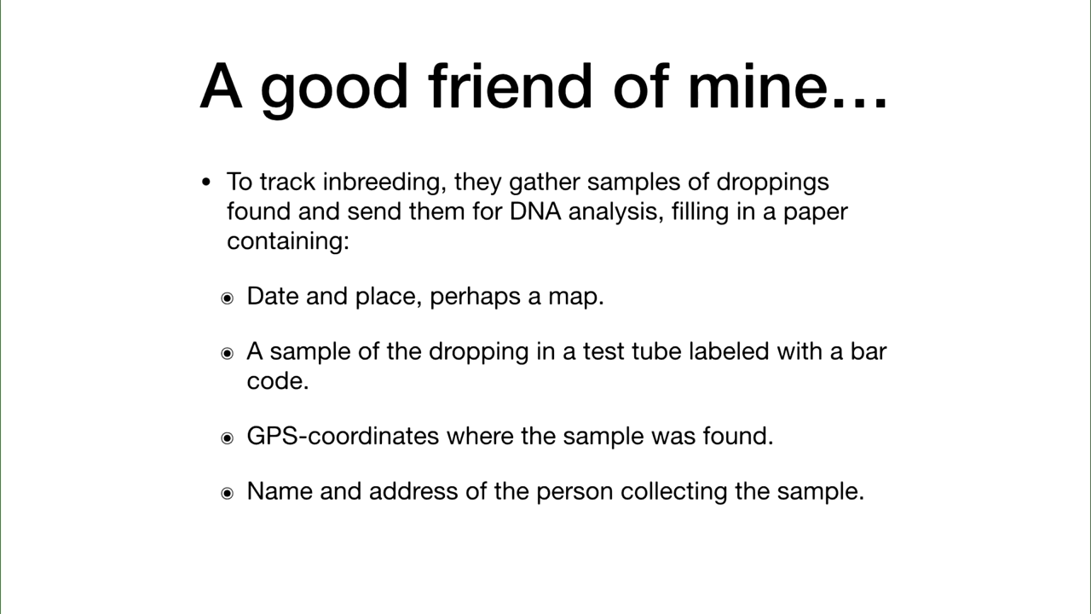
Leave the slideshow for the QuickTime-mirrored iPhone home screen
{"action": "key", "text": "Right"}
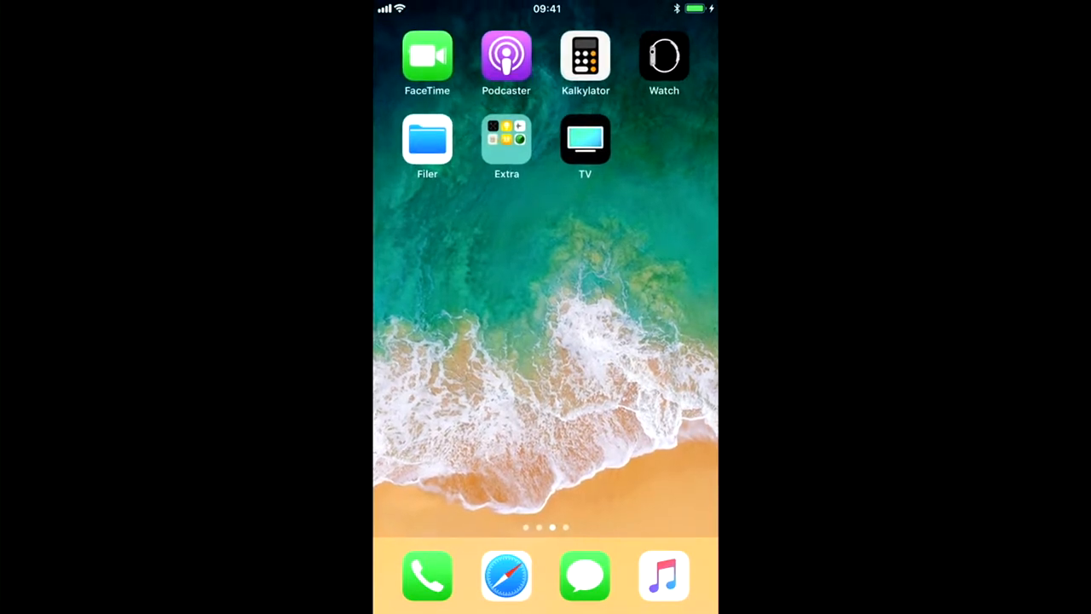
Swipe to the next home screen page and launch the BearDropping app
{"action": "scroll", "scroll_direction": "left", "scroll_amount": 3}
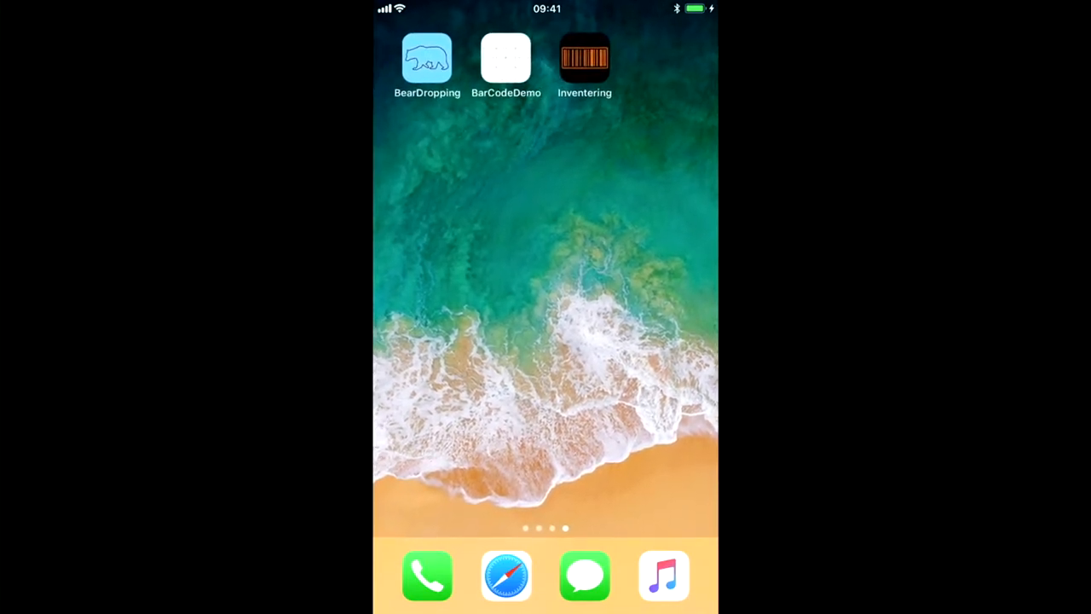
{"action": "left_click", "coordinate": [426, 58]}
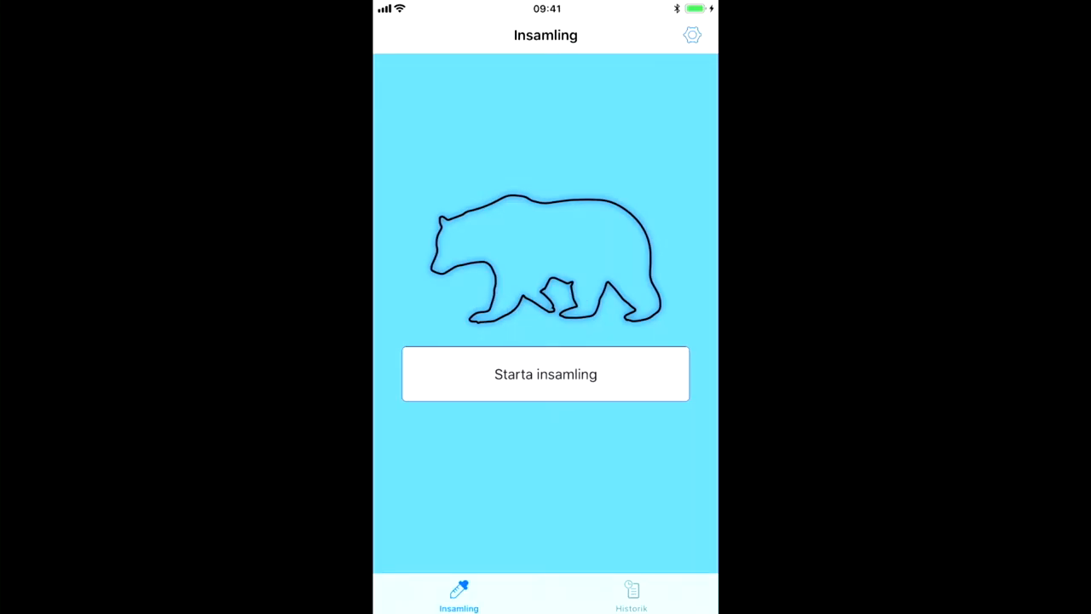
{"action": "left_click", "coordinate": [545, 373]}
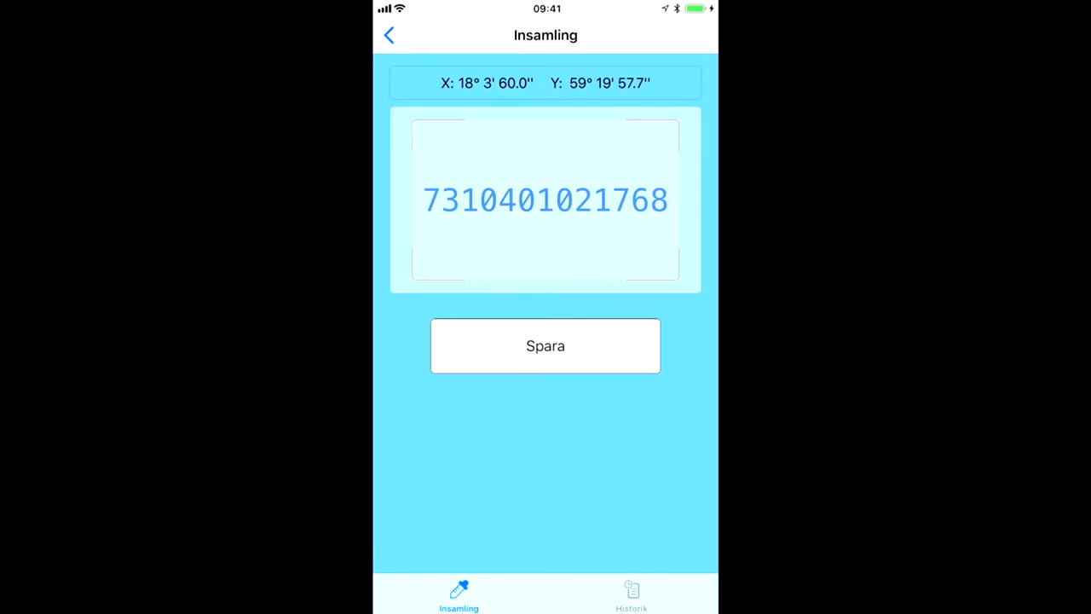
{"action": "left_click", "coordinate": [545, 346]}
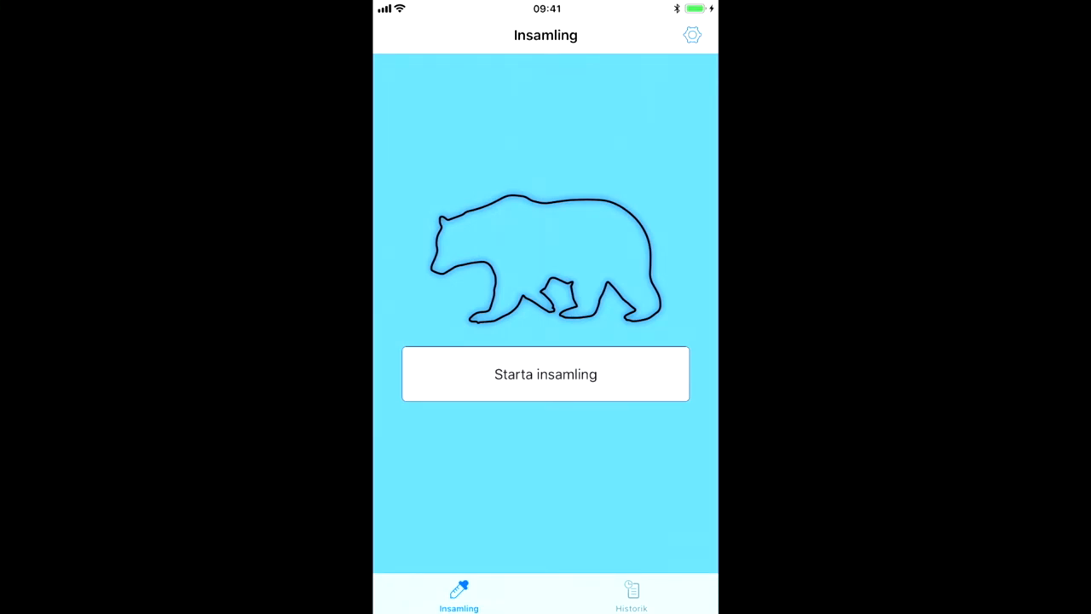
{"action": "left_click", "coordinate": [546, 373]}
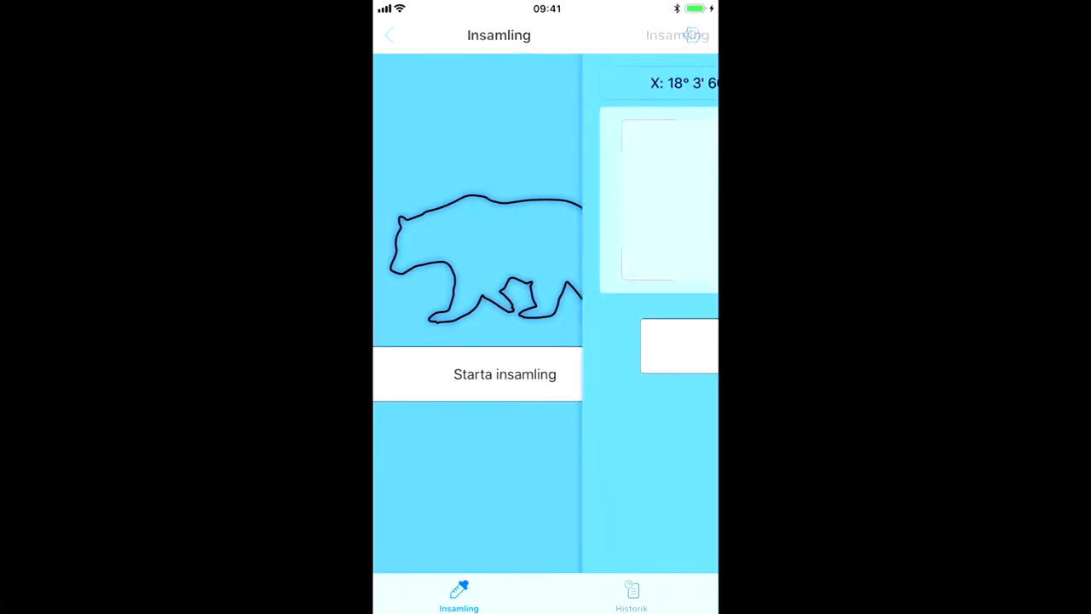
{"action": "left_click", "coordinate": [505, 375]}
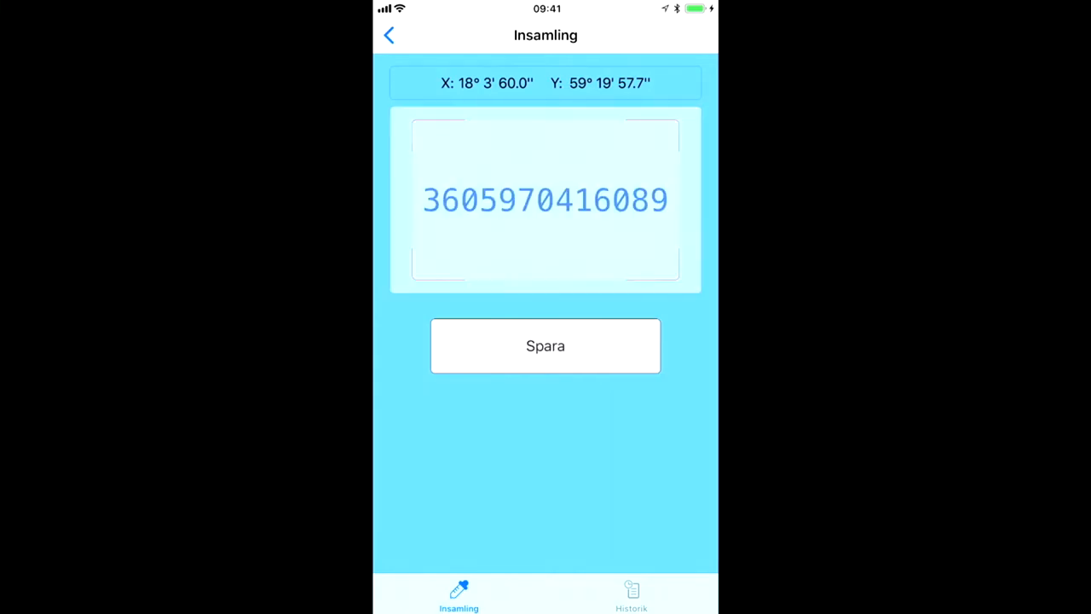
{"action": "left_click", "coordinate": [546, 345]}
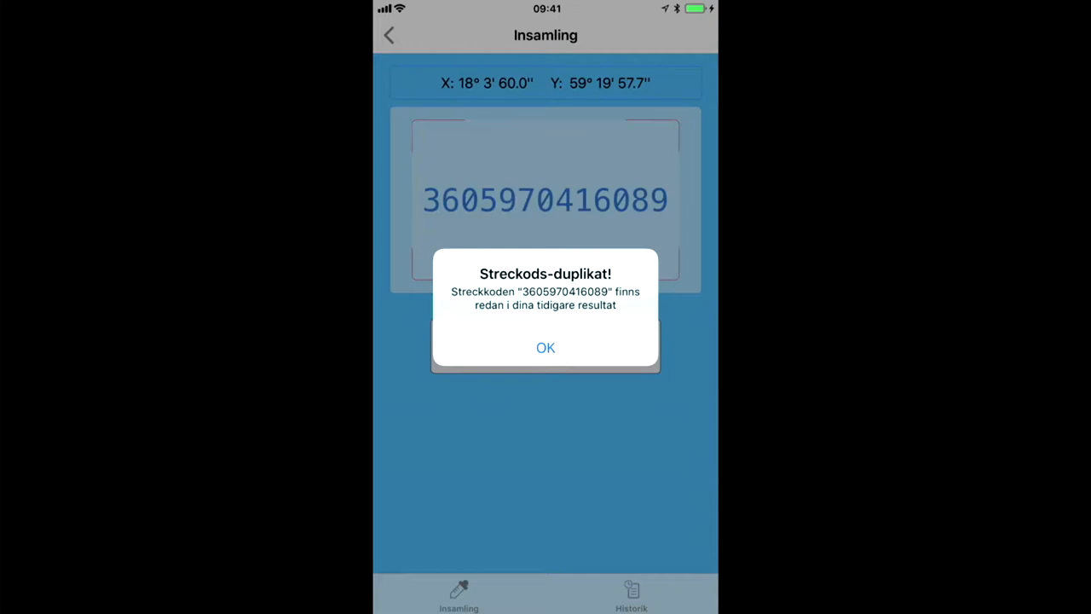
{"action": "left_click", "coordinate": [546, 348]}
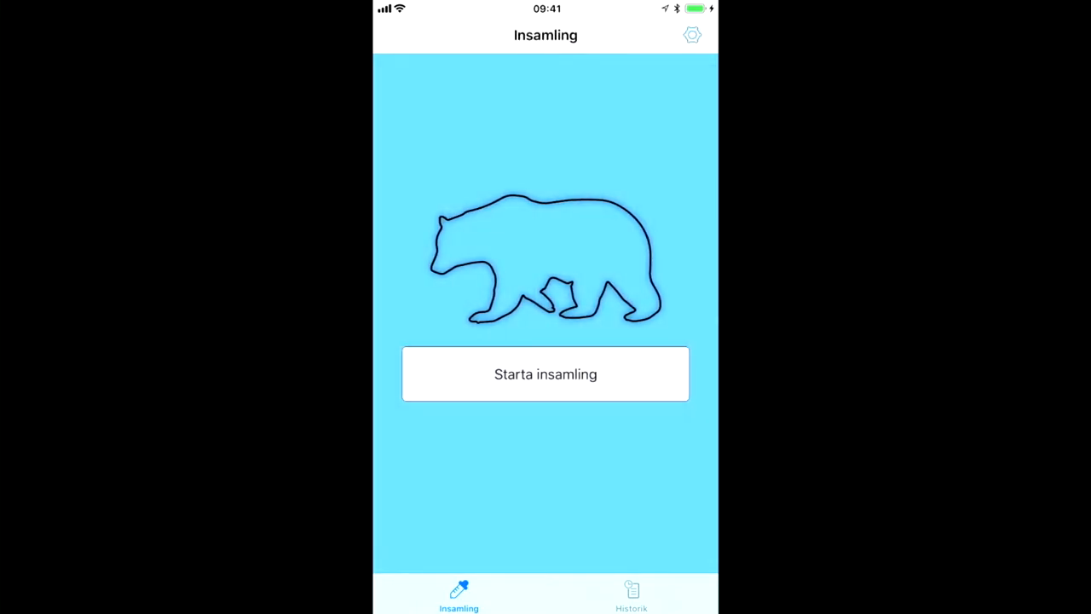
{"action": "left_click", "coordinate": [629, 597]}
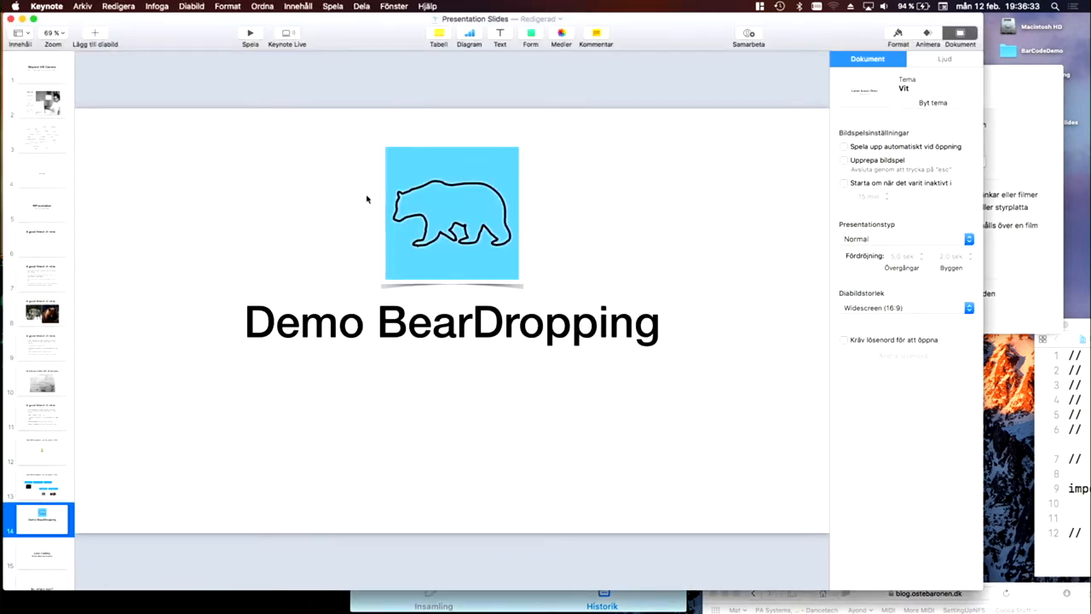
Advance past the Demo BearDropping slide and bring Xcode with ViewController.swift to the front
{"action": "left_click", "coordinate": [249, 32]}
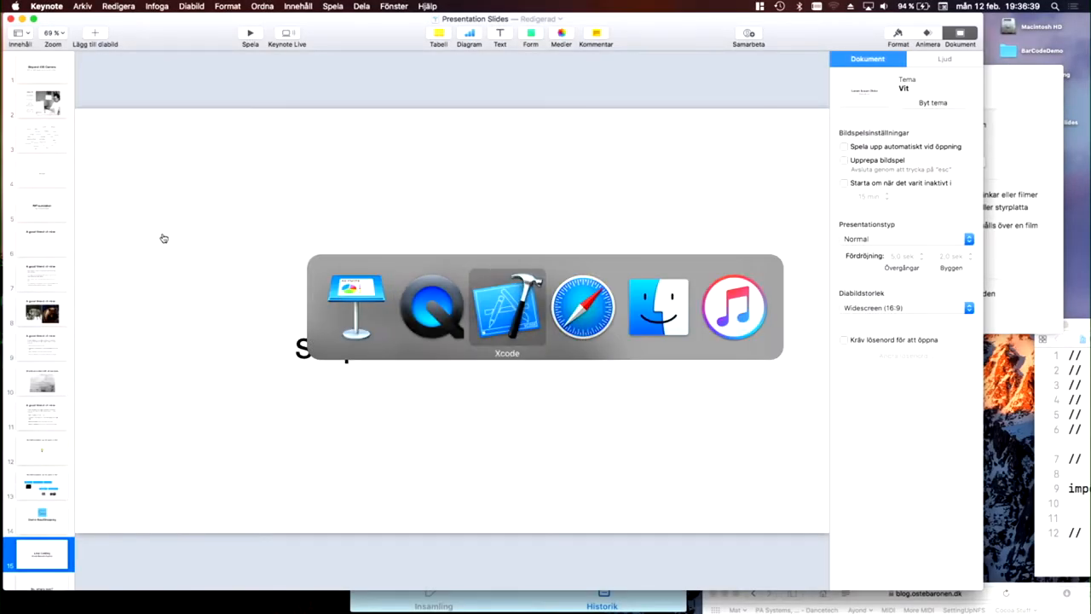
{"action": "left_click", "coordinate": [506, 307]}
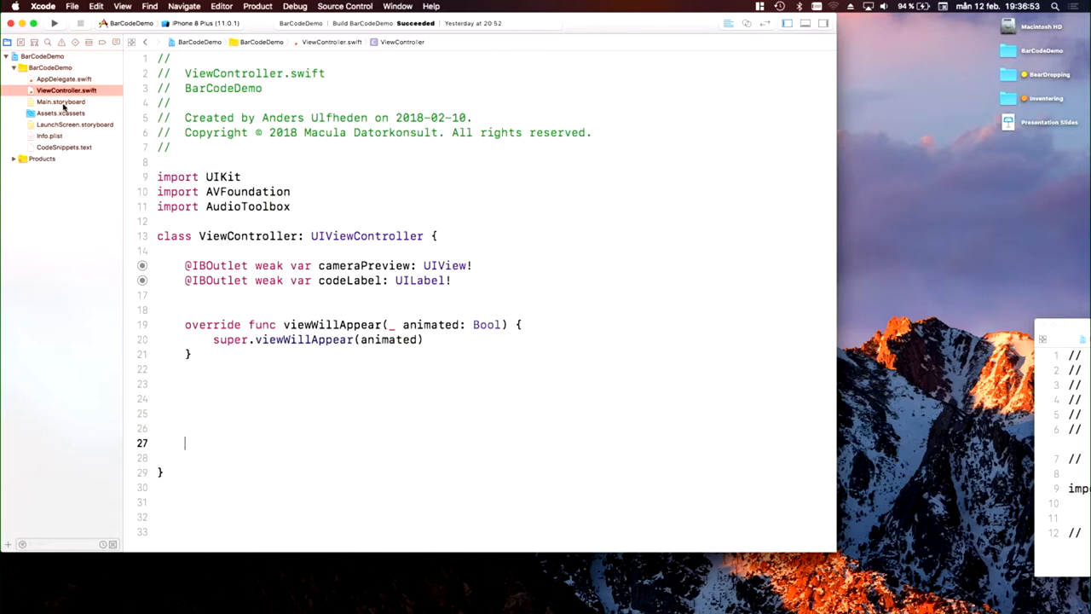
Place the CodeSnippets.text window beside the ViewController.swift editor
{"action": "left_click", "coordinate": [59, 101]}
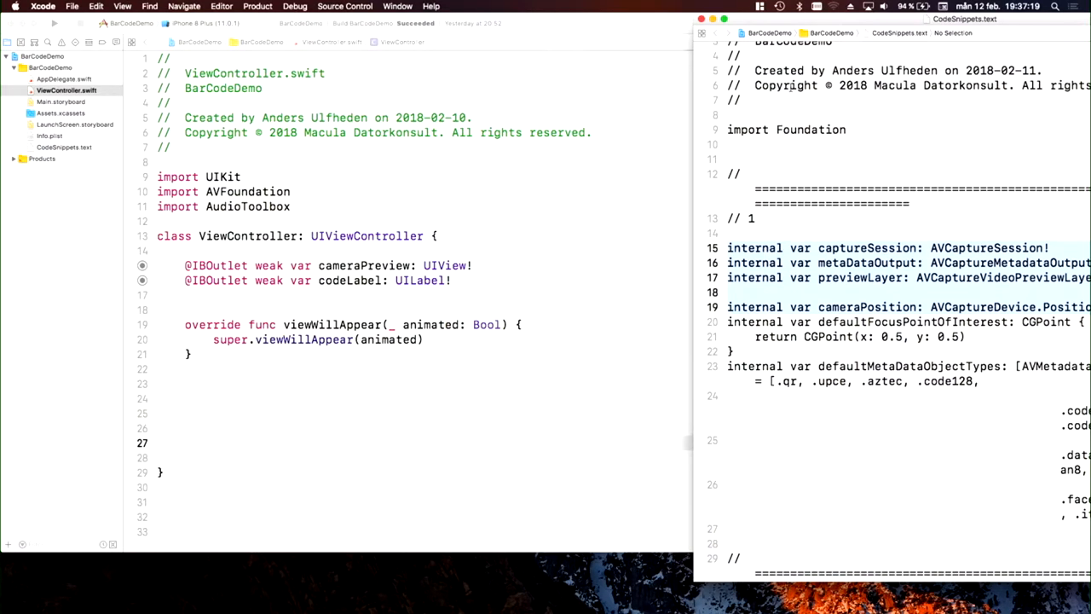
Select the capture session and metadata output property declarations (lines 15–26) in CodeSnippets.text
{"action": "scroll", "scroll_direction": "down", "scroll_amount": 3}
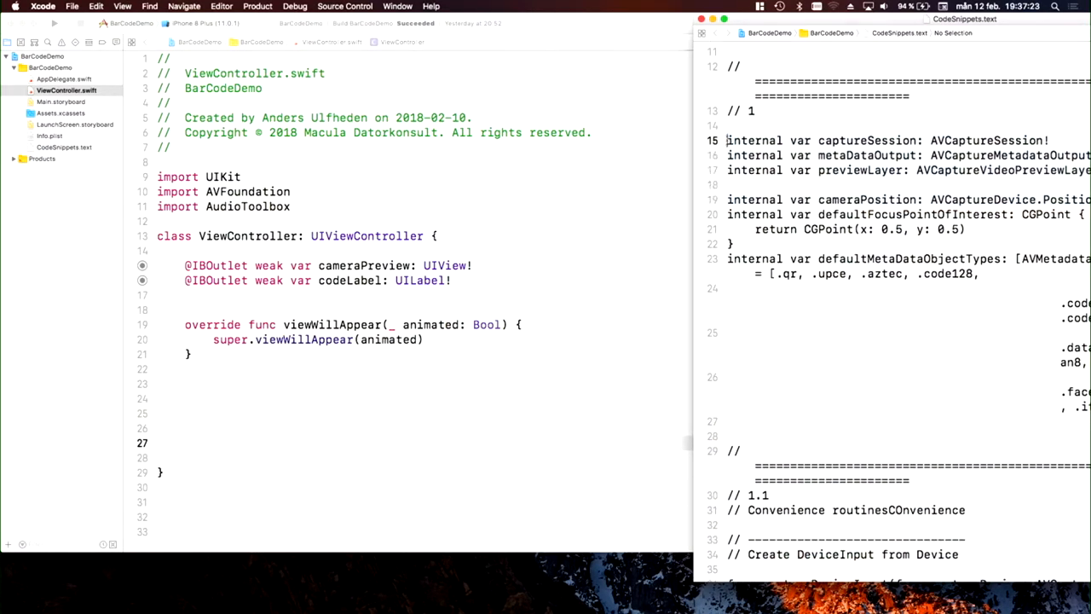
{"action": "left_click_drag", "start_coordinate": [726, 140], "coordinate": [742, 418]}
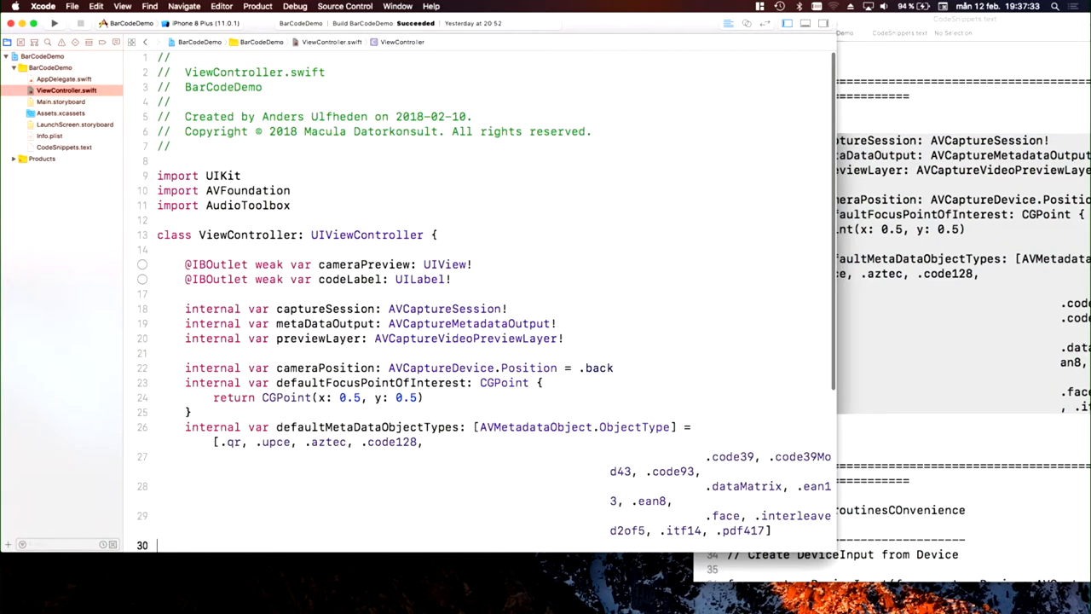
{"action": "mouse_move", "coordinate": [658, 273]}
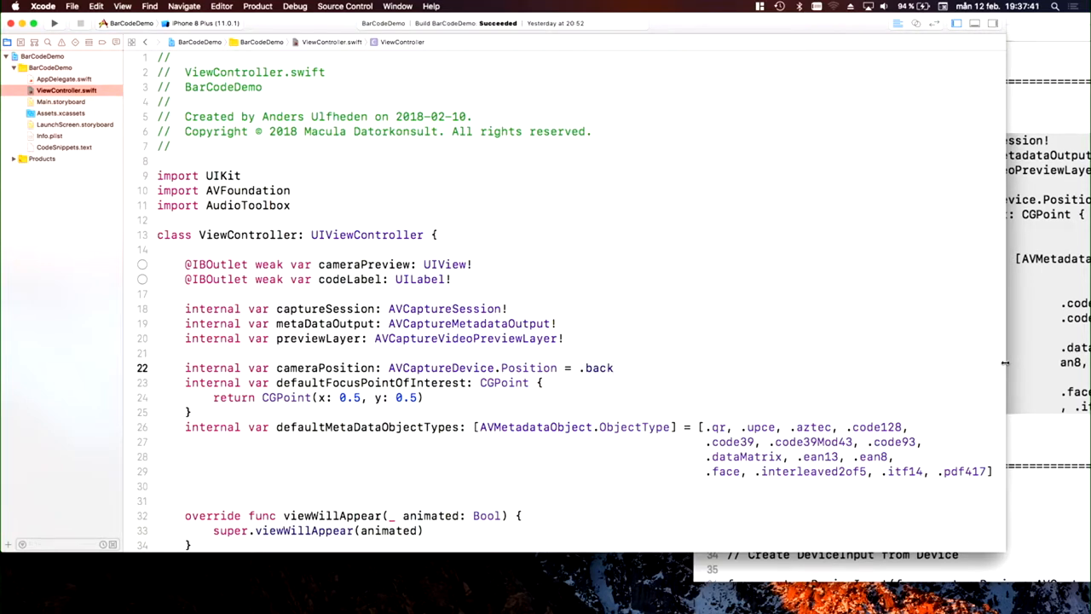
{"action": "left_click", "coordinate": [613, 368]}
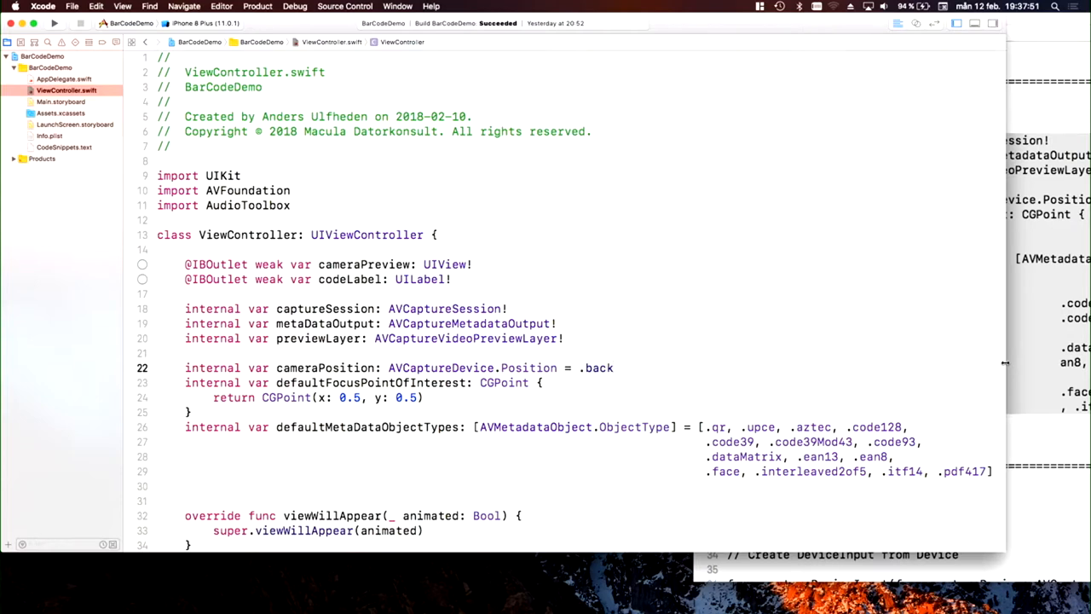
{"action": "left_click", "coordinate": [612, 368]}
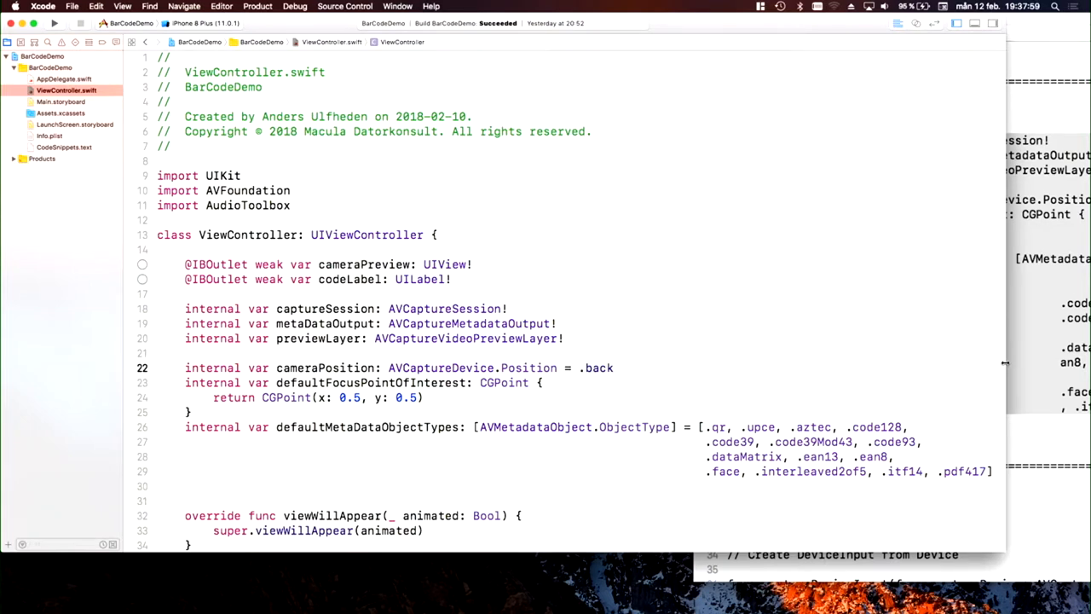
{"action": "left_click", "coordinate": [612, 368]}
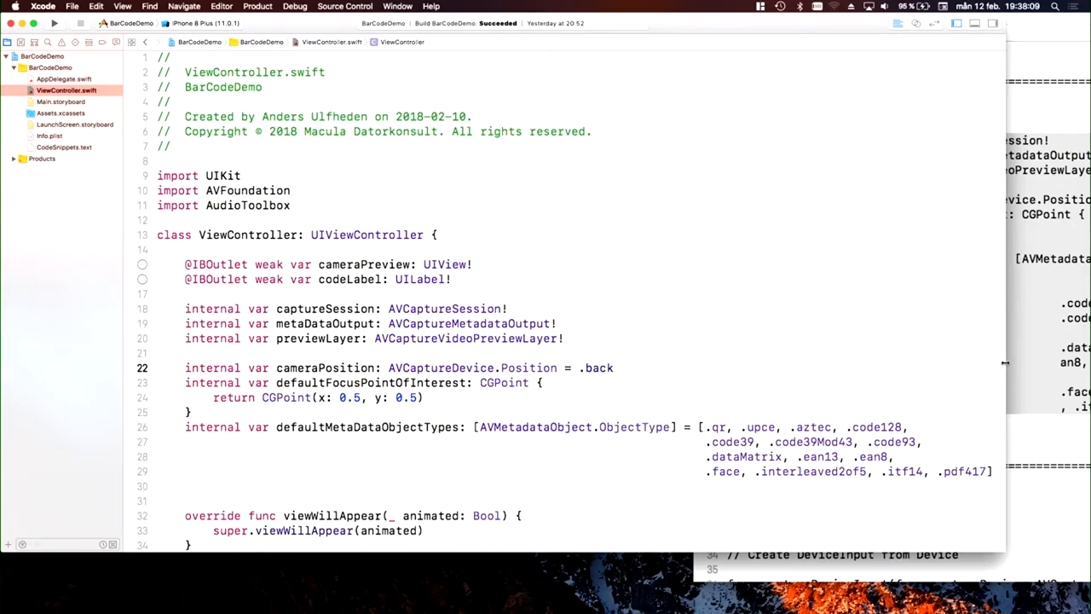
{"action": "left_click", "coordinate": [612, 368]}
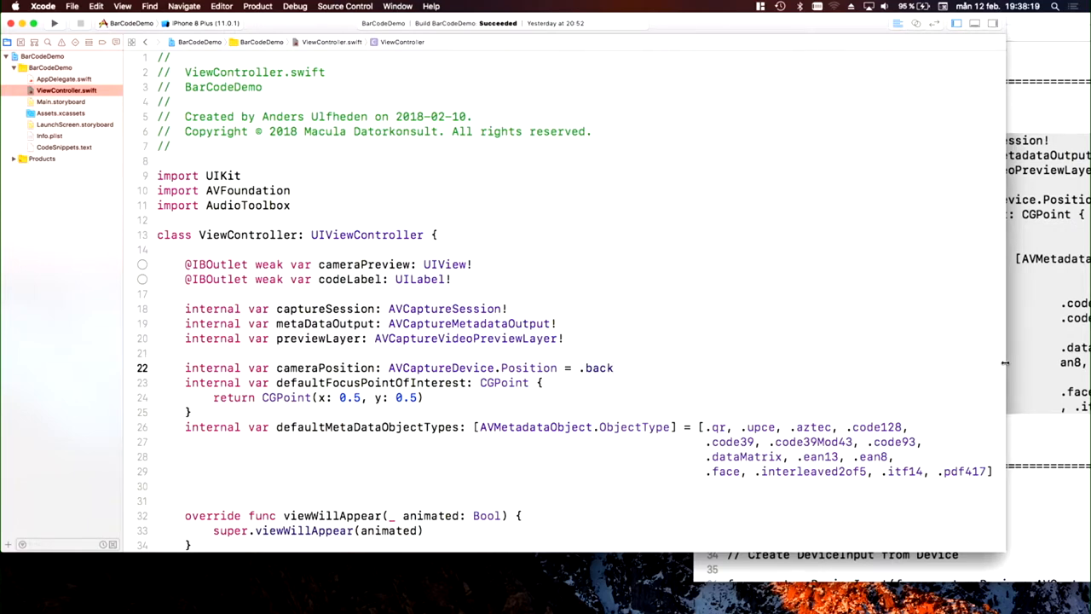
{"action": "left_click", "coordinate": [612, 368]}
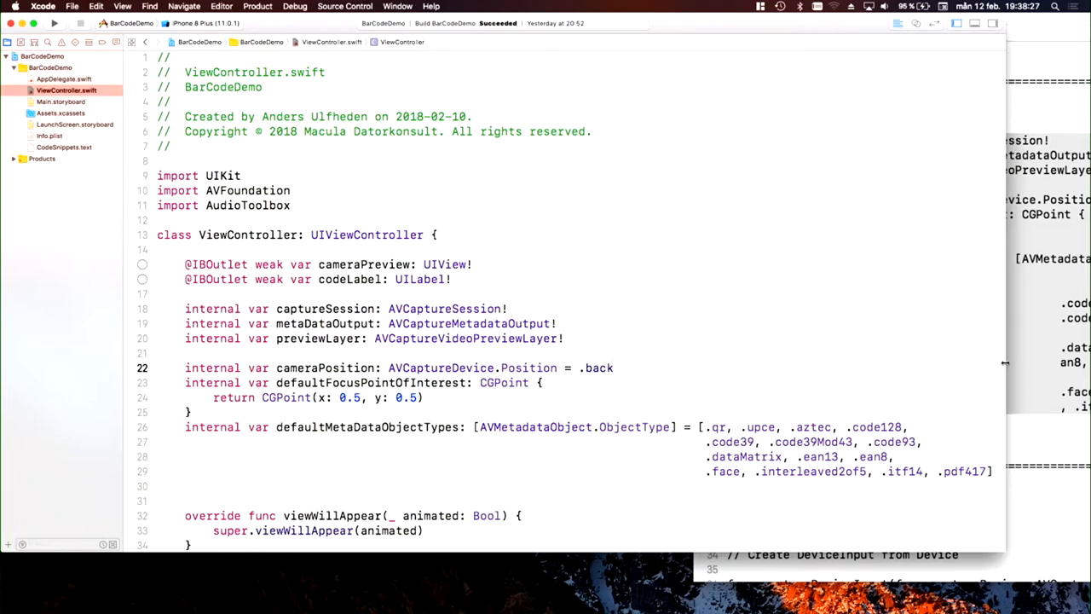
{"action": "left_click", "coordinate": [612, 368]}
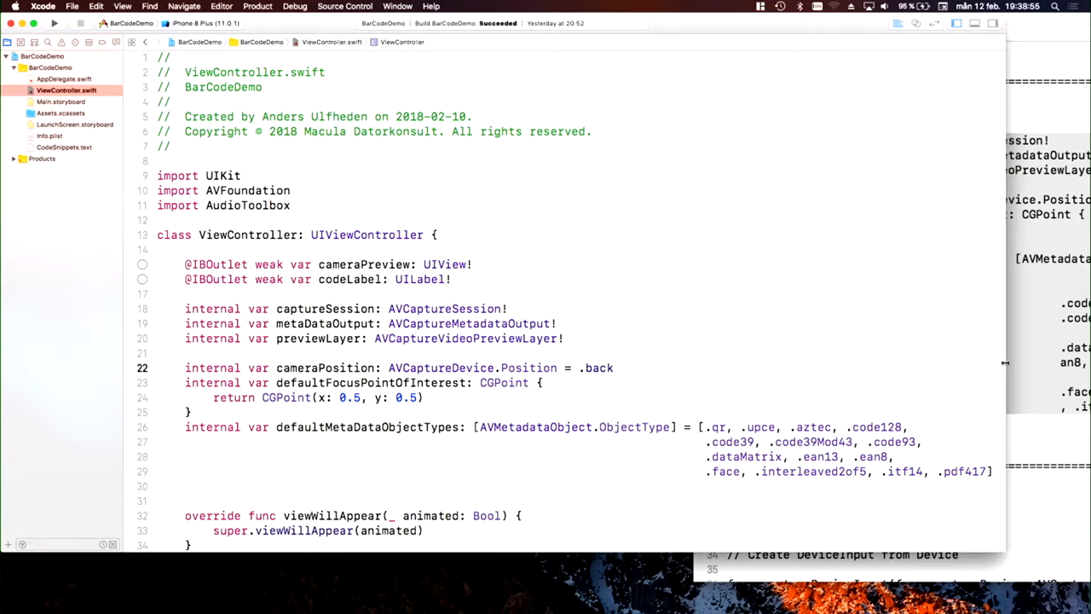
{"action": "left_click", "coordinate": [613, 368]}
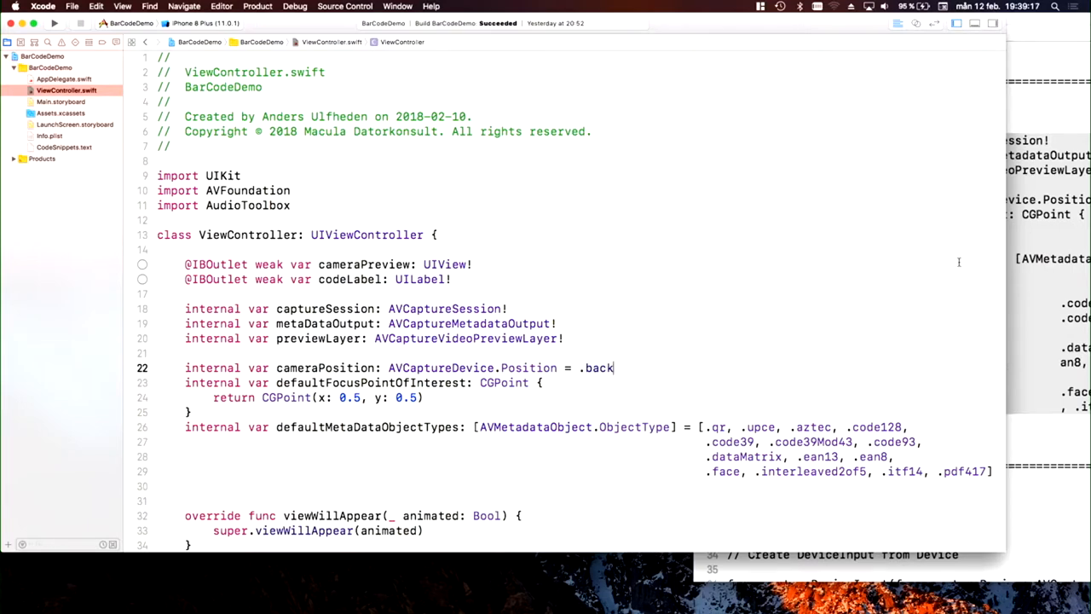
Scroll CodeSnippets.text down to the 'Create DeviceInput from Device' helper snippet
{"action": "scroll", "scroll_direction": "down", "scroll_amount": 3}
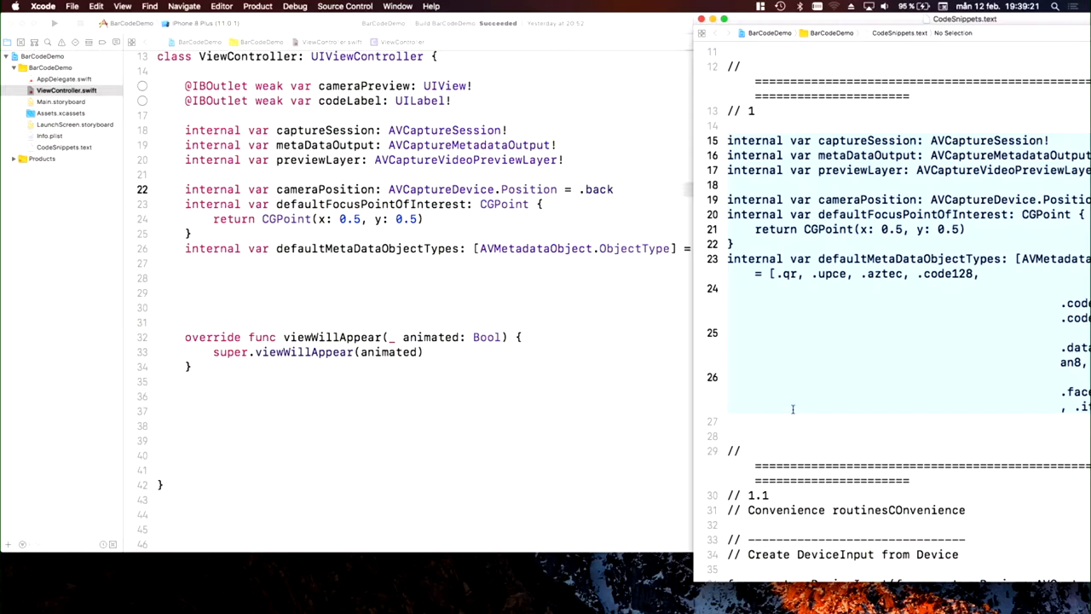
{"action": "scroll", "scroll_direction": "down", "scroll_amount": 3}
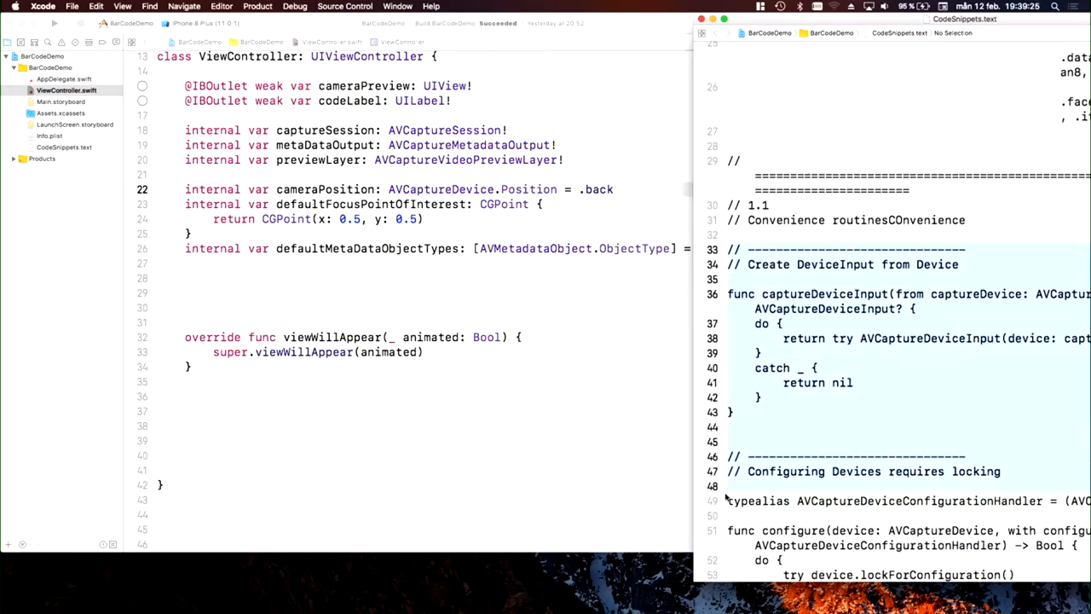
{"action": "scroll", "scroll_direction": "down", "scroll_amount": 3}
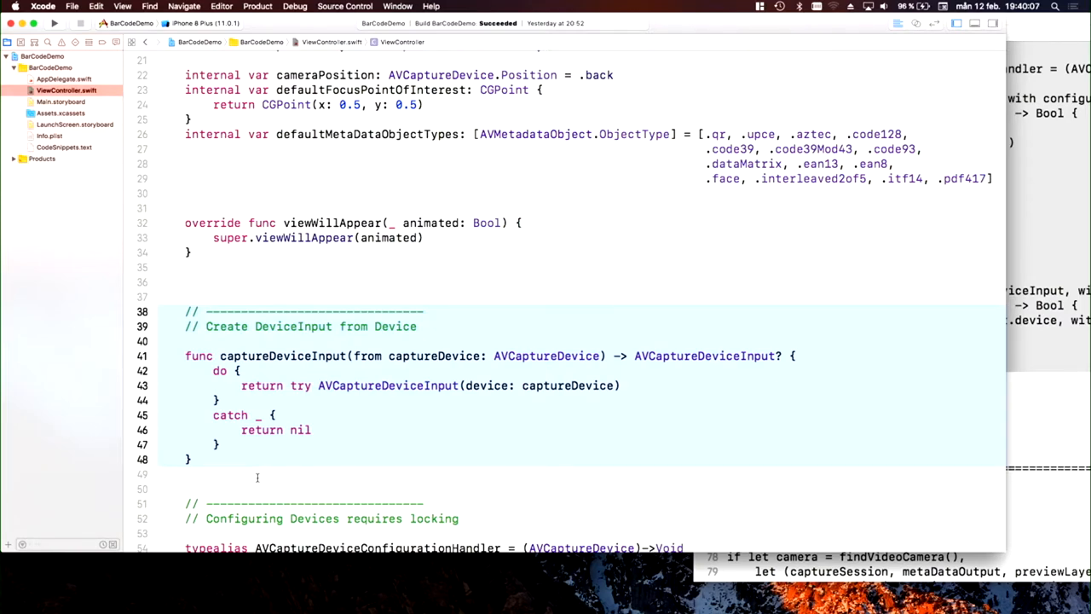
Scroll to the 'Inside viewWillAppear' capture-session setup snippet and its result in the editor
{"action": "scroll", "scroll_direction": "down", "scroll_amount": 3}
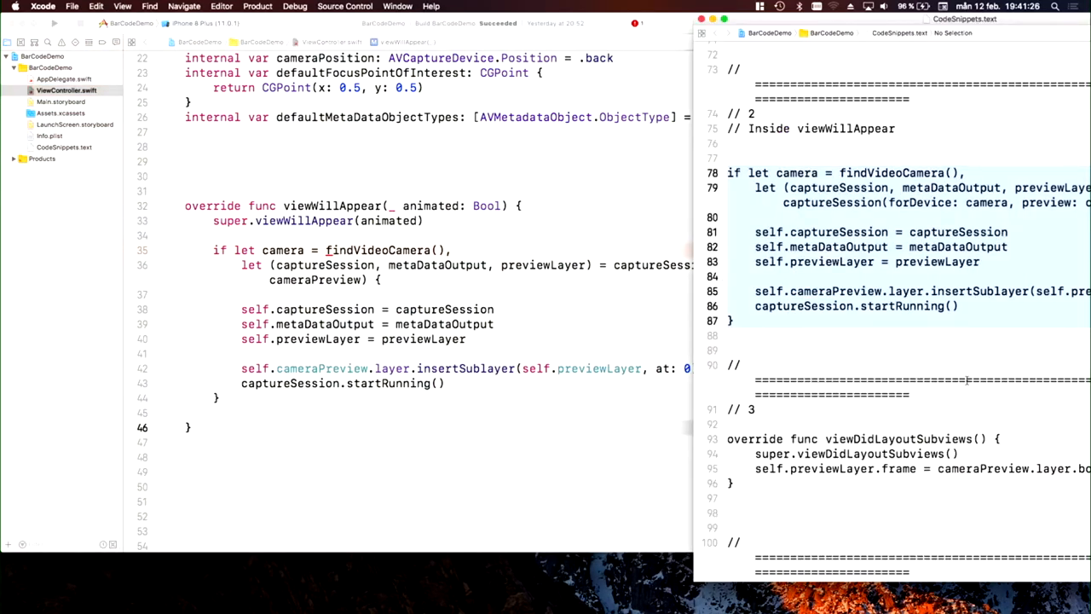
{"action": "scroll", "scroll_direction": "down", "scroll_amount": 3}
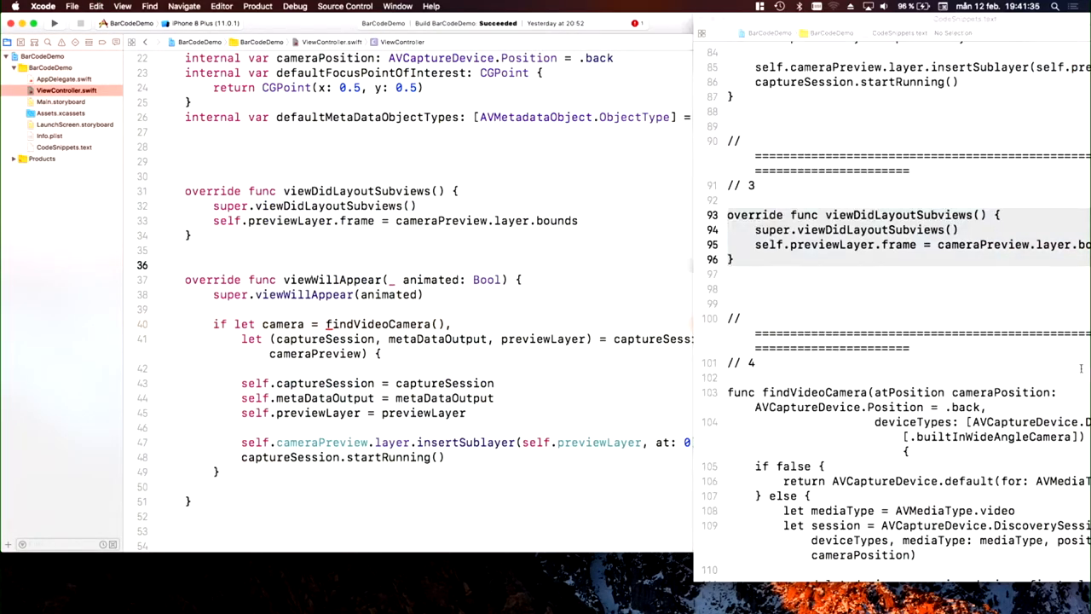
Scroll ViewController.swift to place viewDidLayoutSubviews and findVideoCamera(atPosition:) around viewWillAppear
{"action": "scroll", "scroll_direction": "down", "scroll_amount": 3}
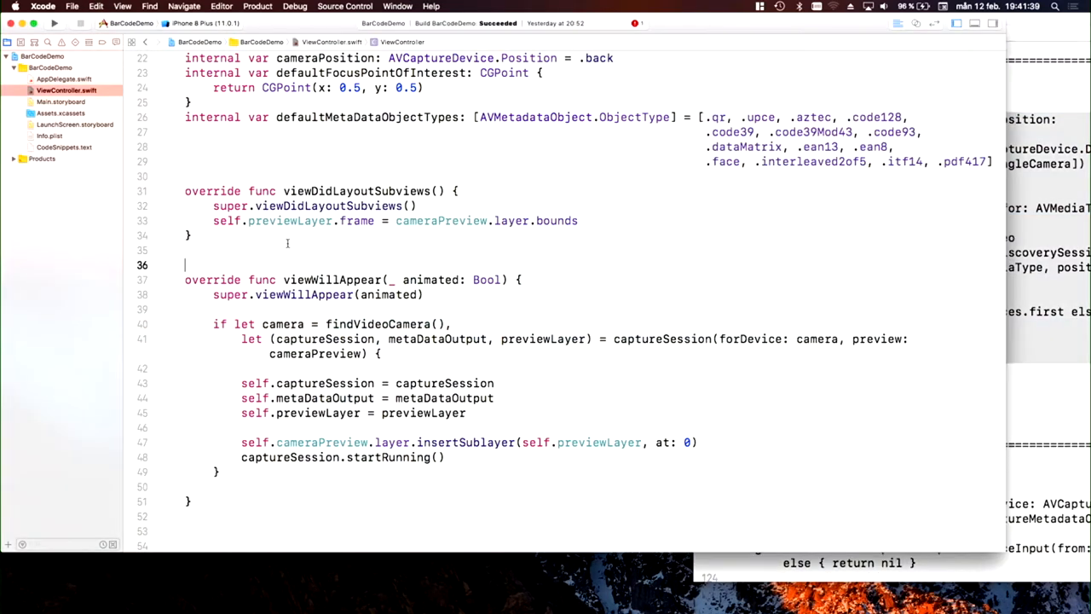
{"action": "scroll", "scroll_direction": "down", "scroll_amount": 3}
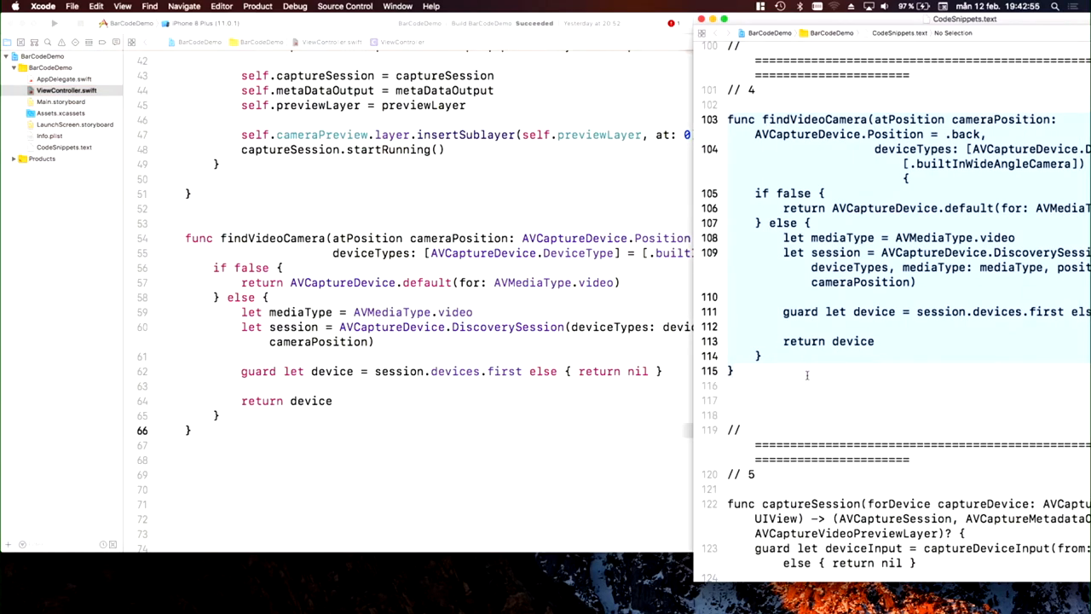
Scroll down past findVideoCamera to where captureSession(forDevice:preview:) is pasted
{"action": "scroll", "scroll_direction": "down", "scroll_amount": 3}
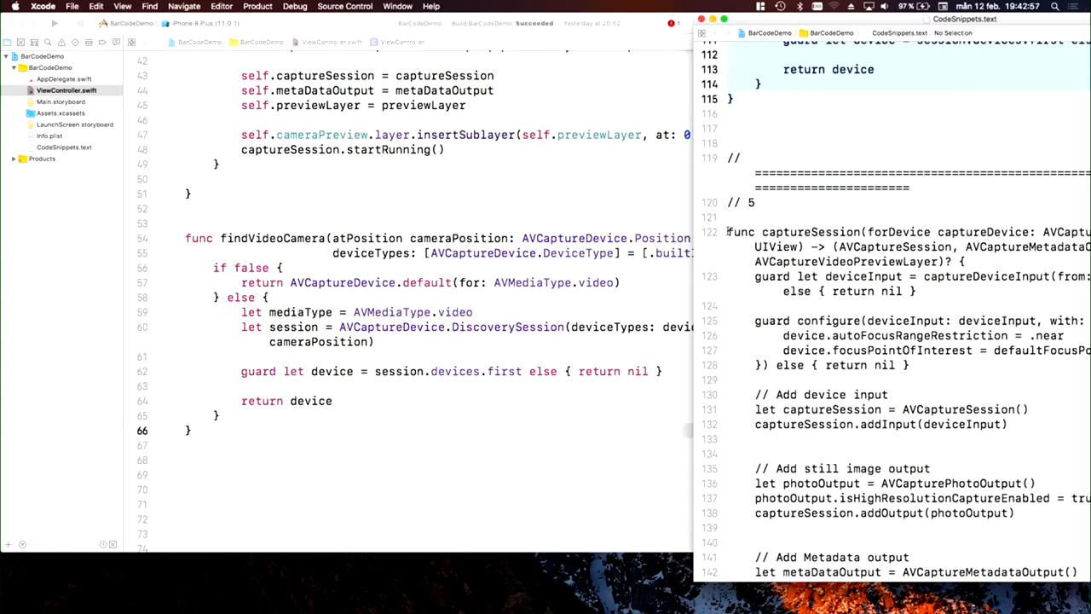
{"action": "scroll", "scroll_direction": "down", "scroll_amount": 3}
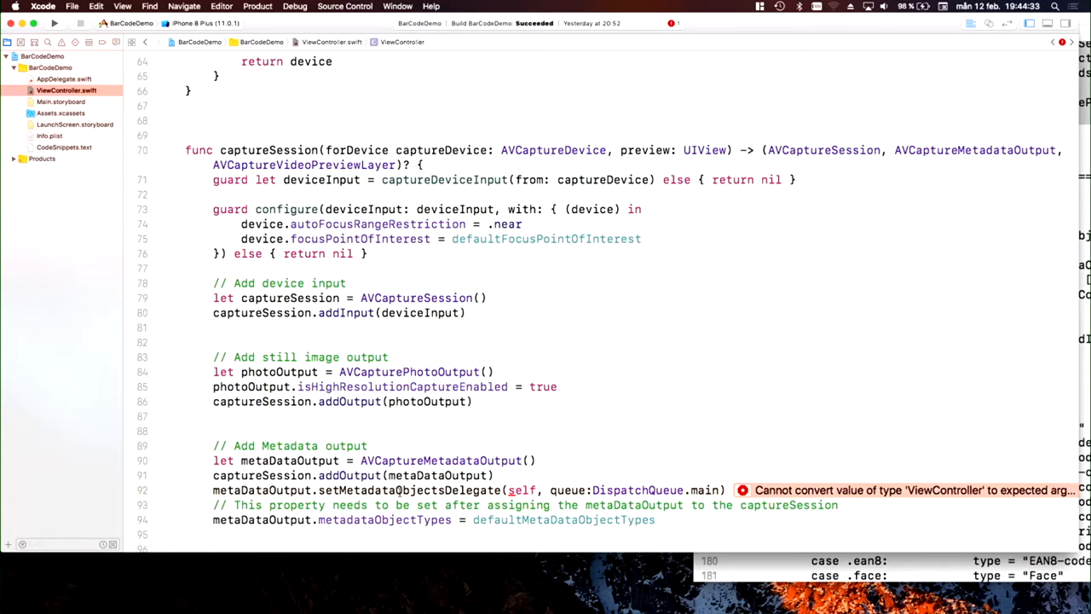
Scroll to the flagged metadata delegate line and dismiss the Fix-it error popup
{"action": "scroll", "scroll_direction": "down", "scroll_amount": 3}
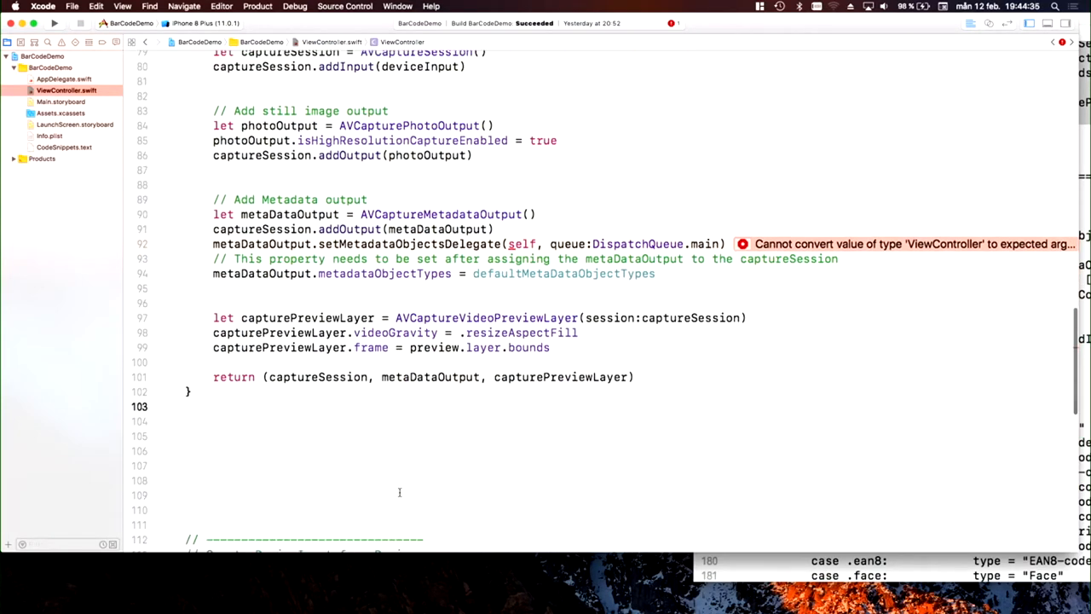
{"action": "scroll", "scroll_direction": "down", "scroll_amount": 3}
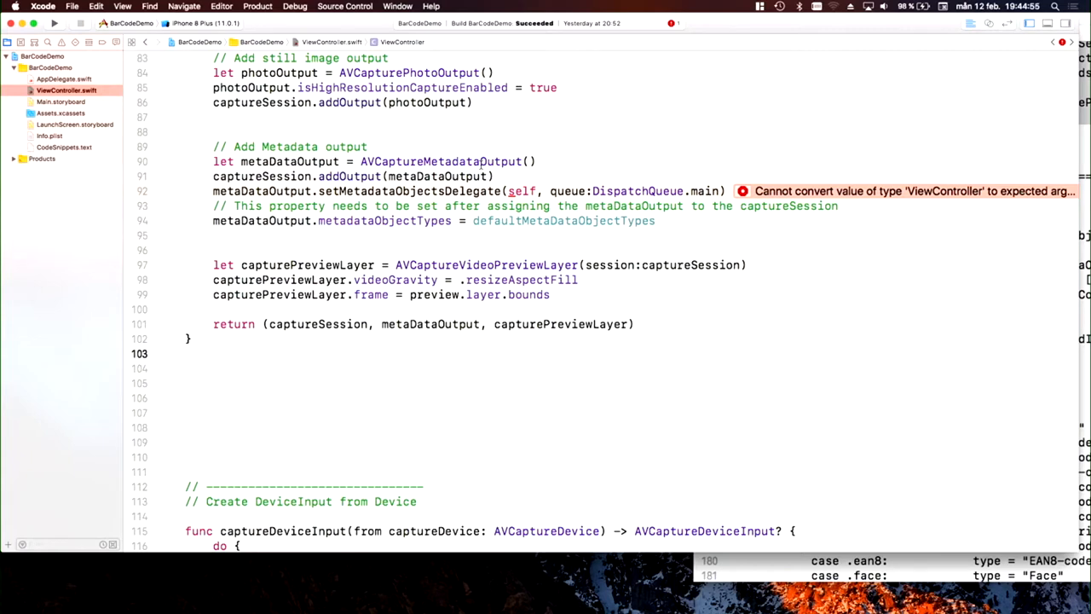
{"action": "left_click", "coordinate": [157, 353]}
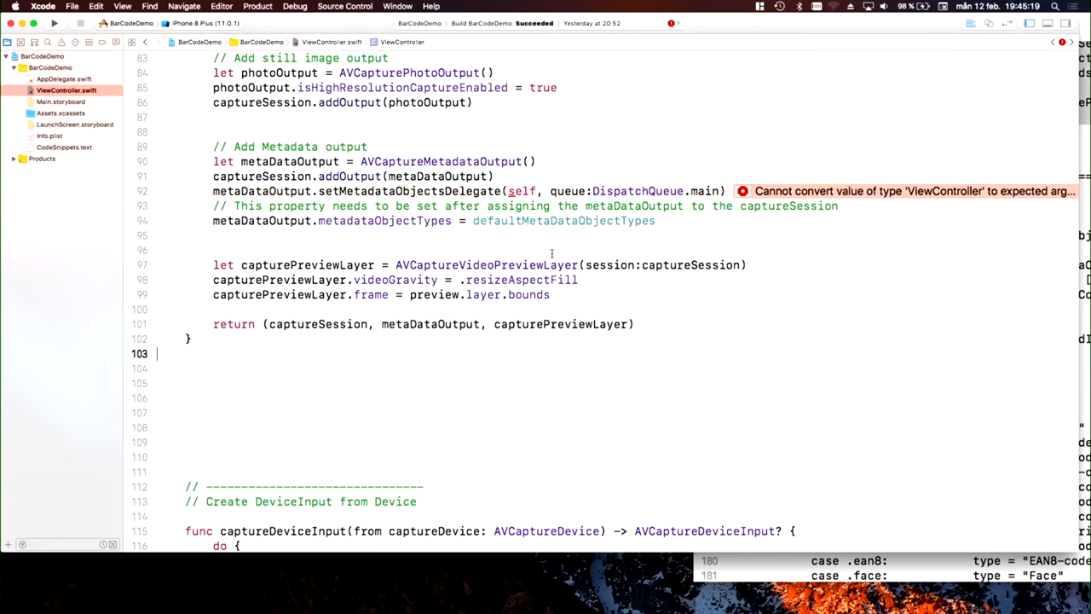
Bring the CodeSnippets.text window to the front beside the editor, showing the delegate extension
{"action": "scroll", "scroll_direction": "down", "scroll_amount": 3}
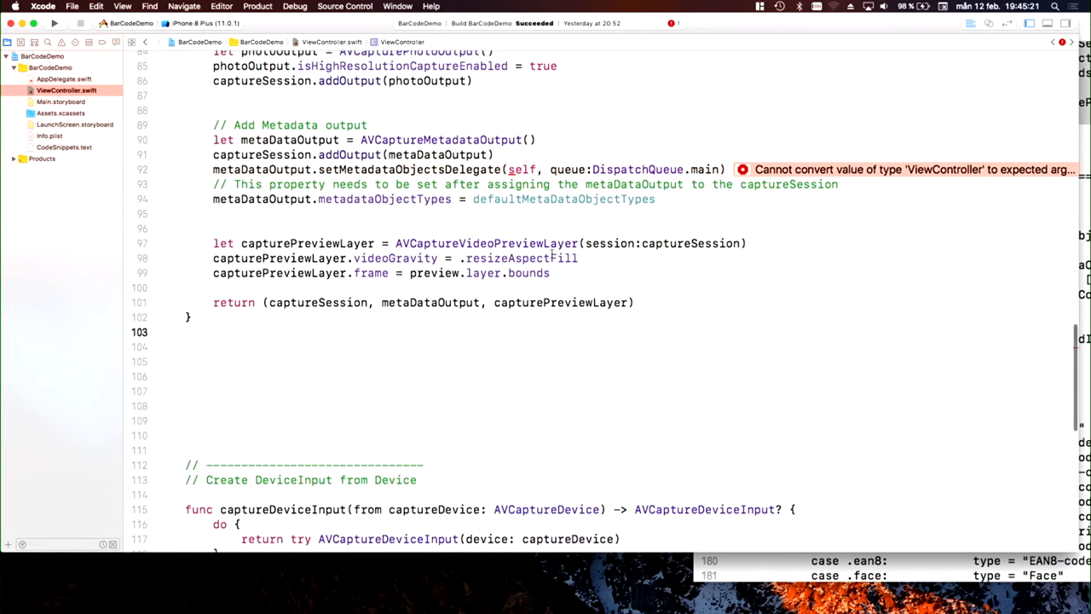
{"action": "scroll", "scroll_direction": "down", "scroll_amount": 3}
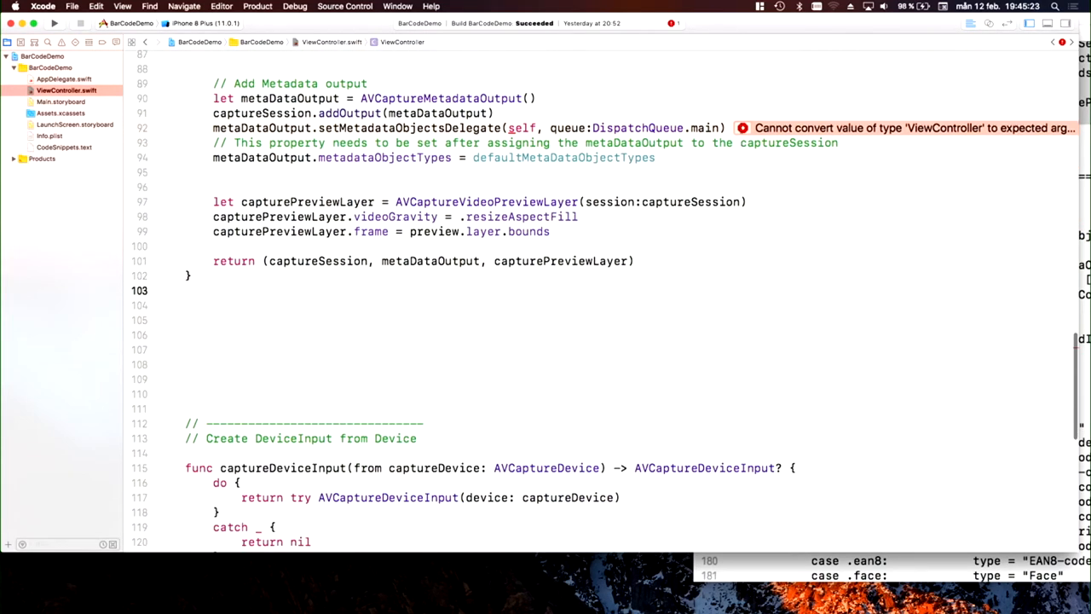
{"action": "left_click", "coordinate": [744, 126]}
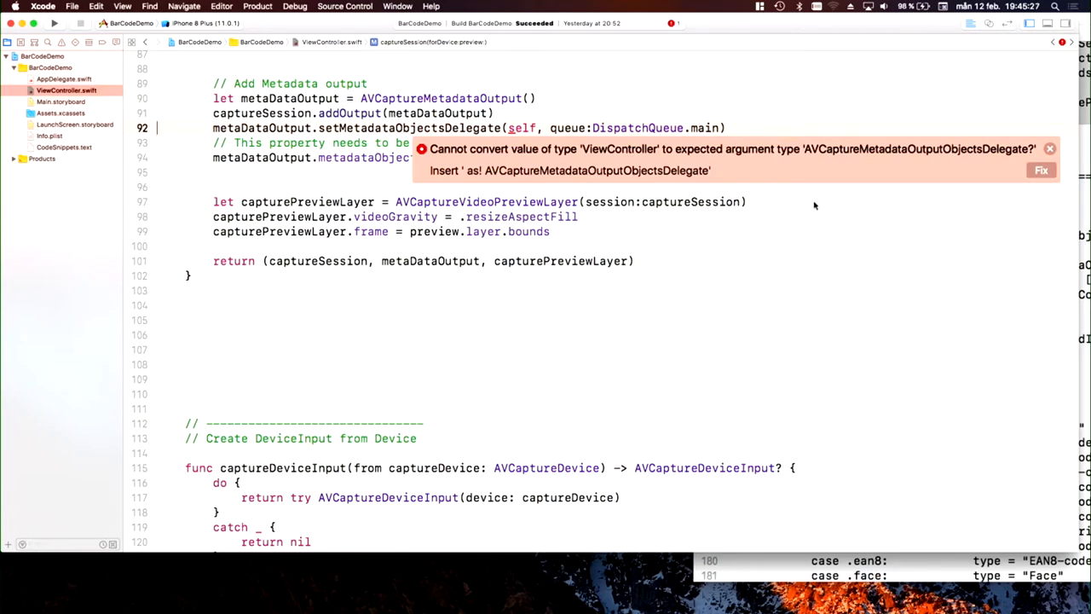
{"action": "mouse_move", "coordinate": [1003, 253]}
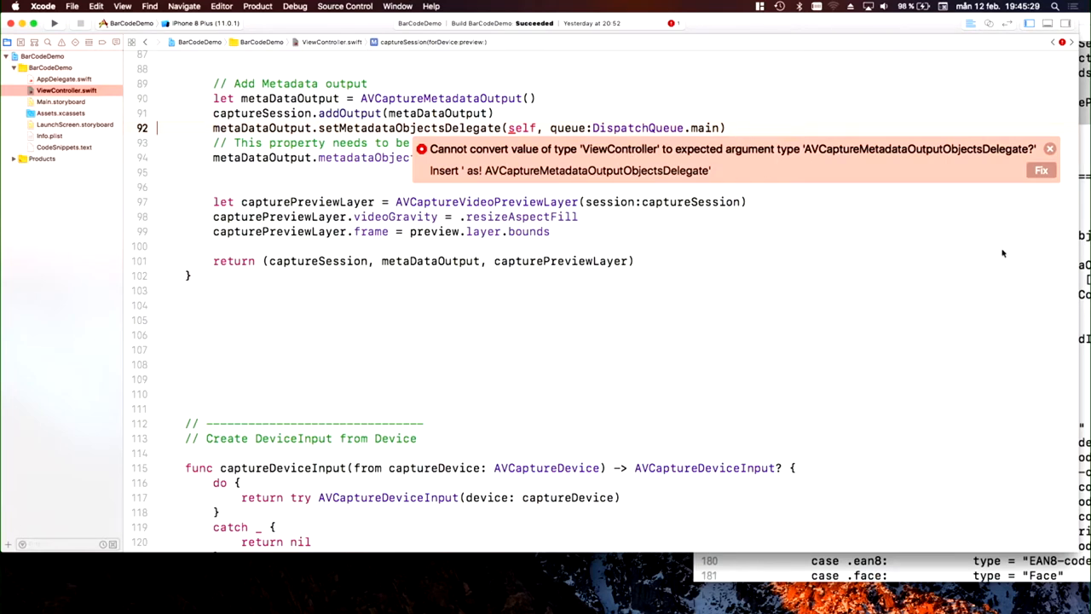
{"action": "left_click", "coordinate": [1050, 147]}
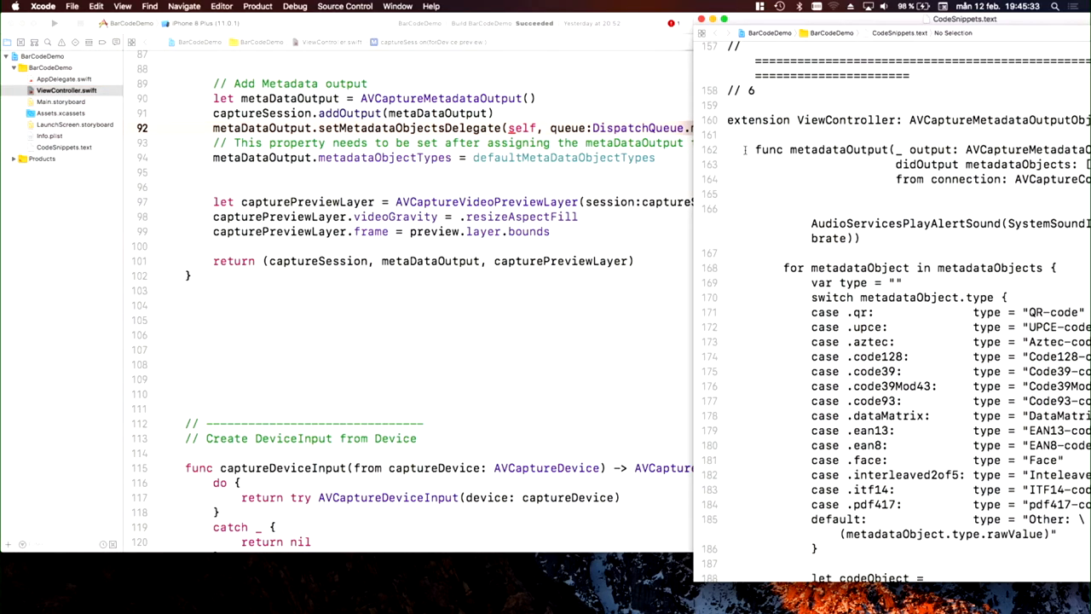
Scroll through the pasted AVCaptureMetadataOutputObjectsDelegate extension at the end of ViewController.swift
{"action": "scroll", "scroll_direction": "down", "scroll_amount": 3}
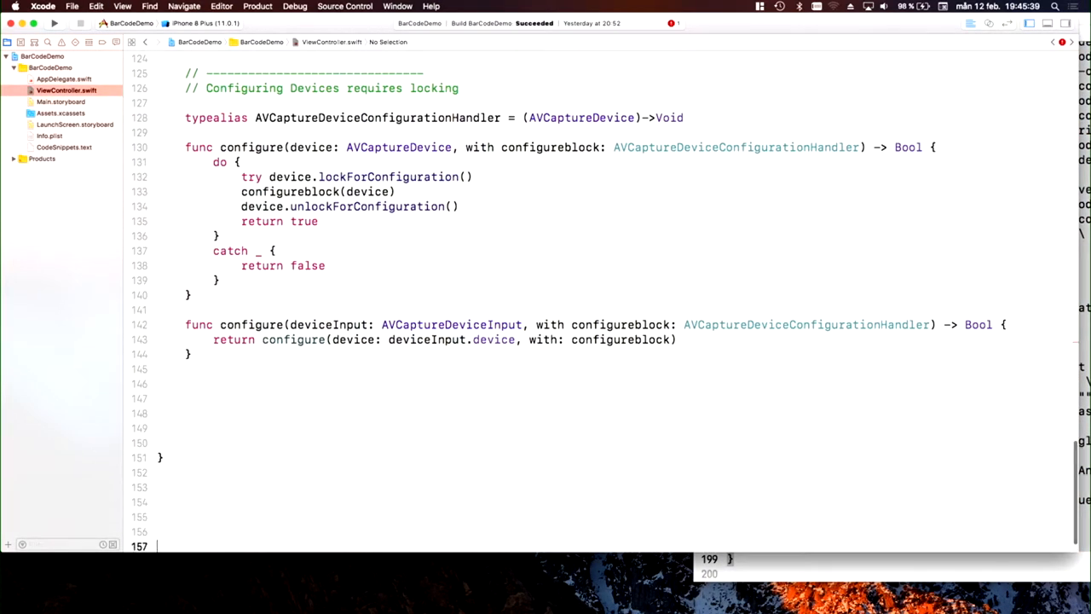
{"action": "scroll", "scroll_direction": "down", "scroll_amount": 3}
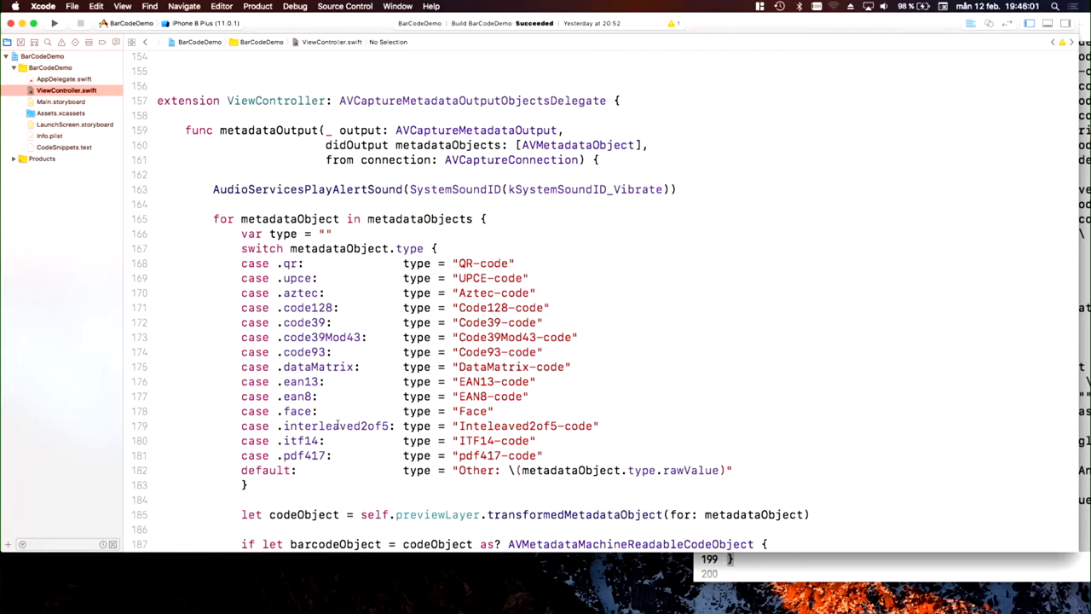
{"action": "scroll", "scroll_direction": "down", "scroll_amount": 3}
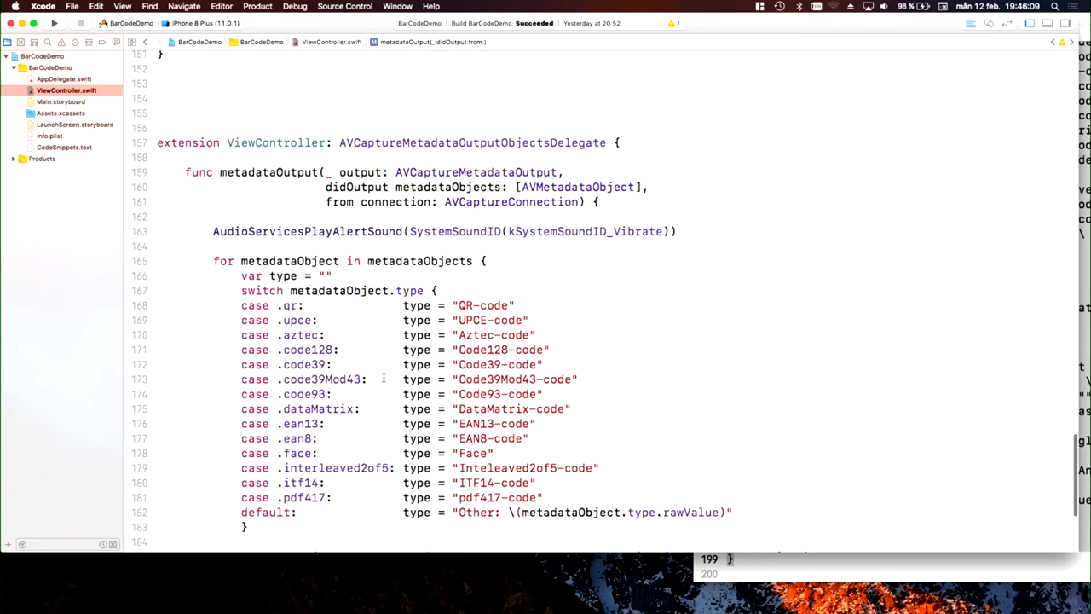
{"action": "scroll", "scroll_direction": "down", "scroll_amount": 3}
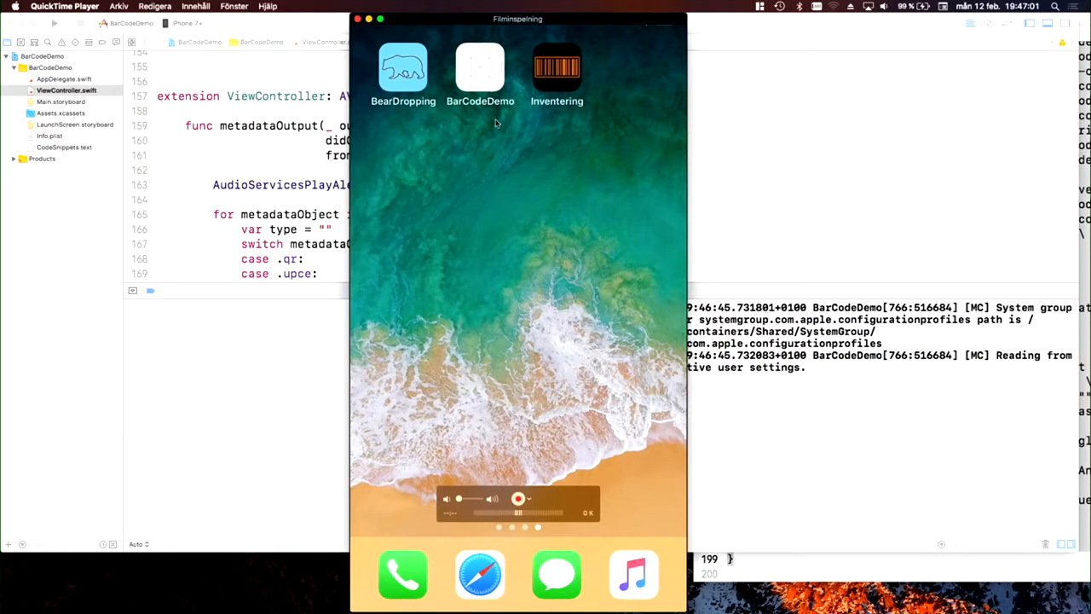
Stop the BarCodeDemo run on the iPhone and return to the Xcode window
{"action": "left_click", "coordinate": [481, 68]}
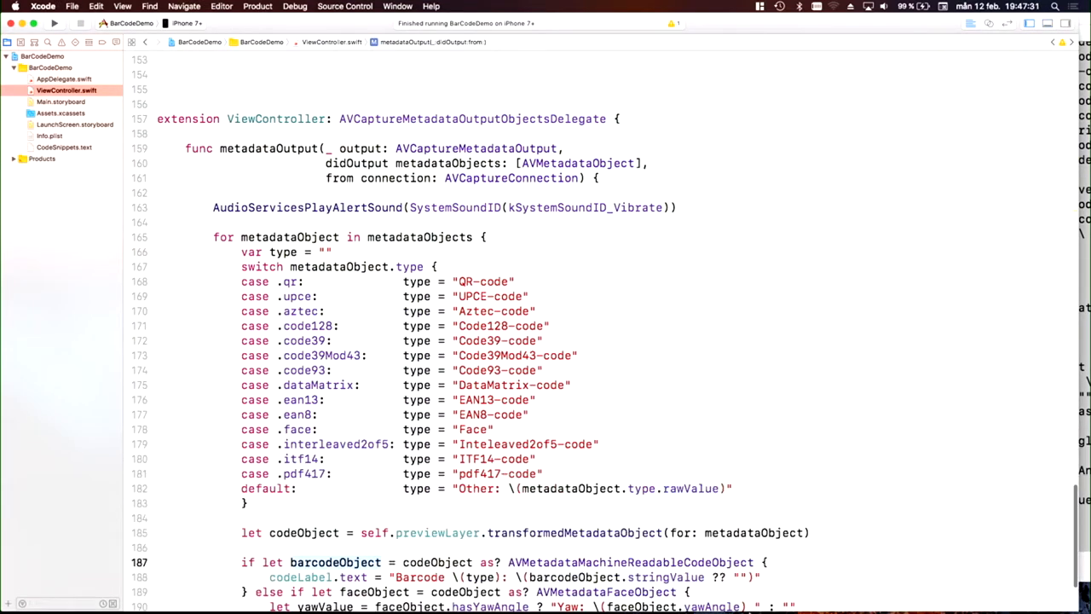
{"action": "scroll", "scroll_direction": "down", "scroll_amount": 3}
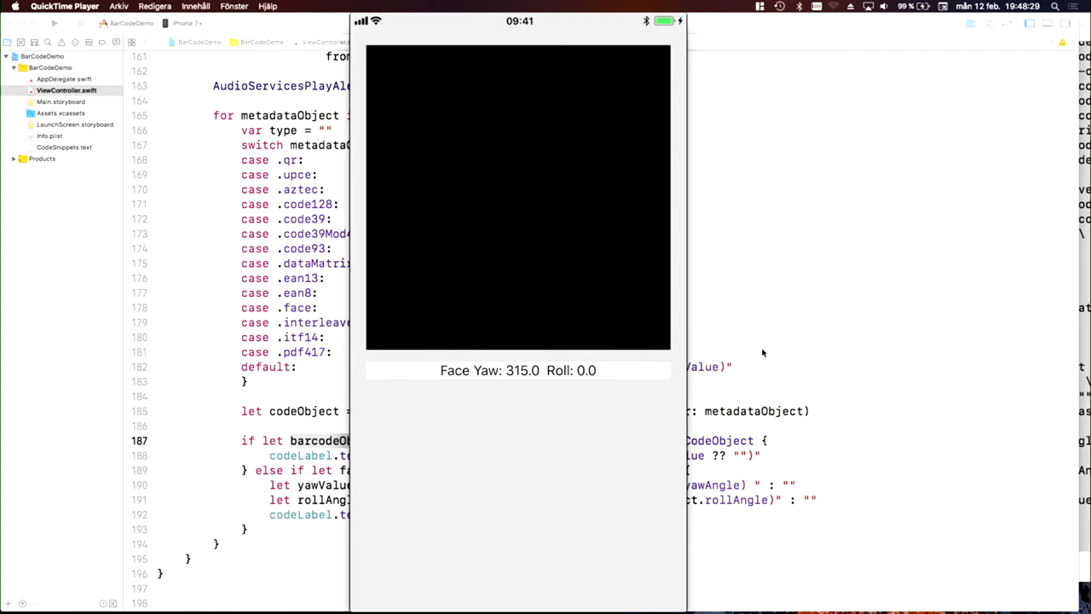
{"action": "mouse_move", "coordinate": [881, 280]}
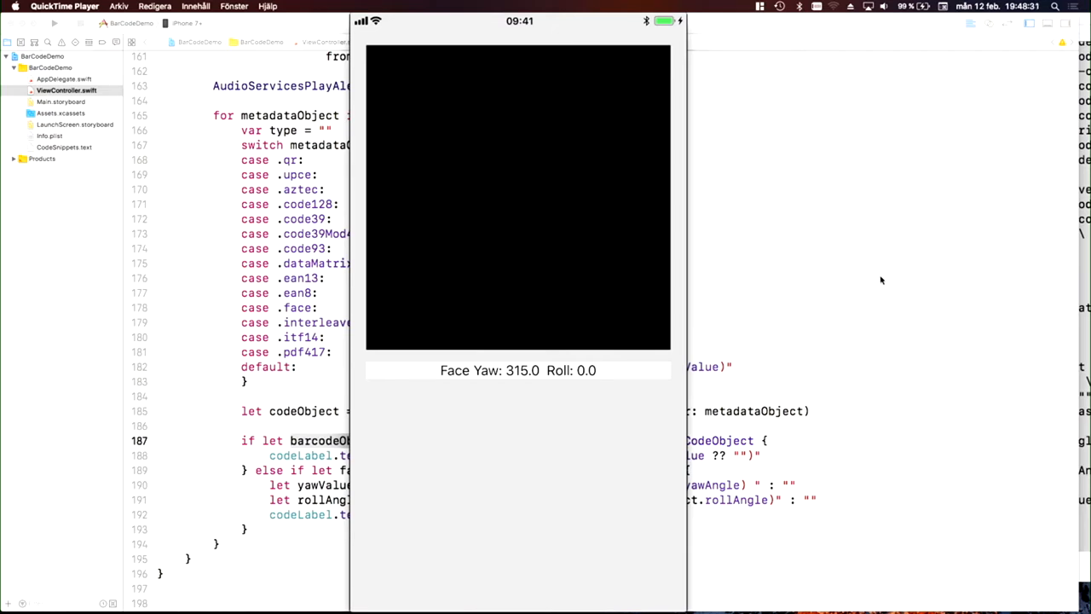
Switch back to Xcode with Cmd+Tab after the face yaw/roll reading appears
{"action": "key", "text": "cmd+tab"}
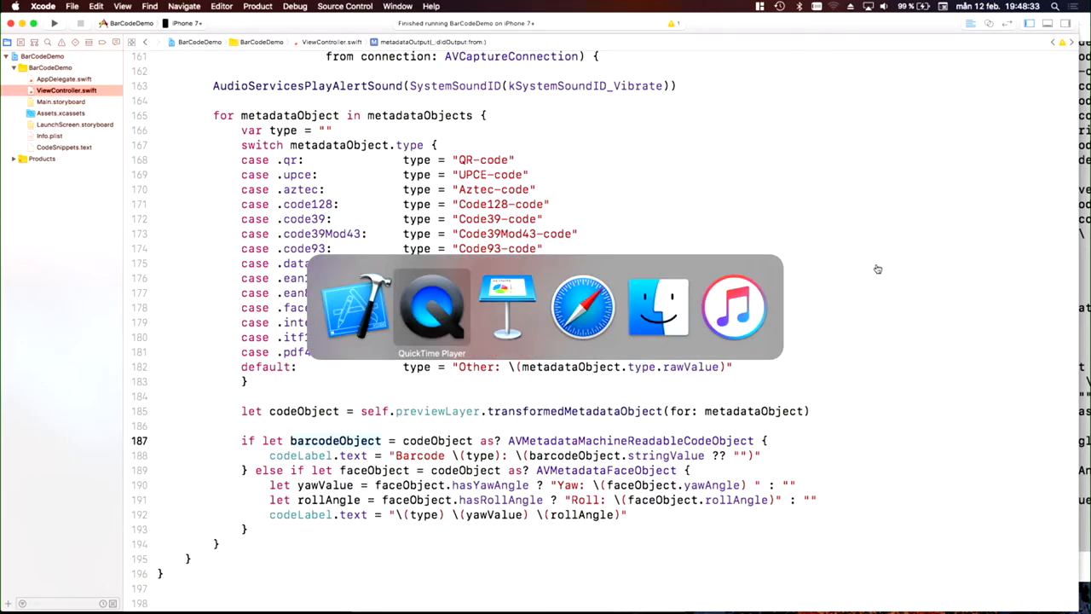
{"action": "left_click", "coordinate": [508, 307]}
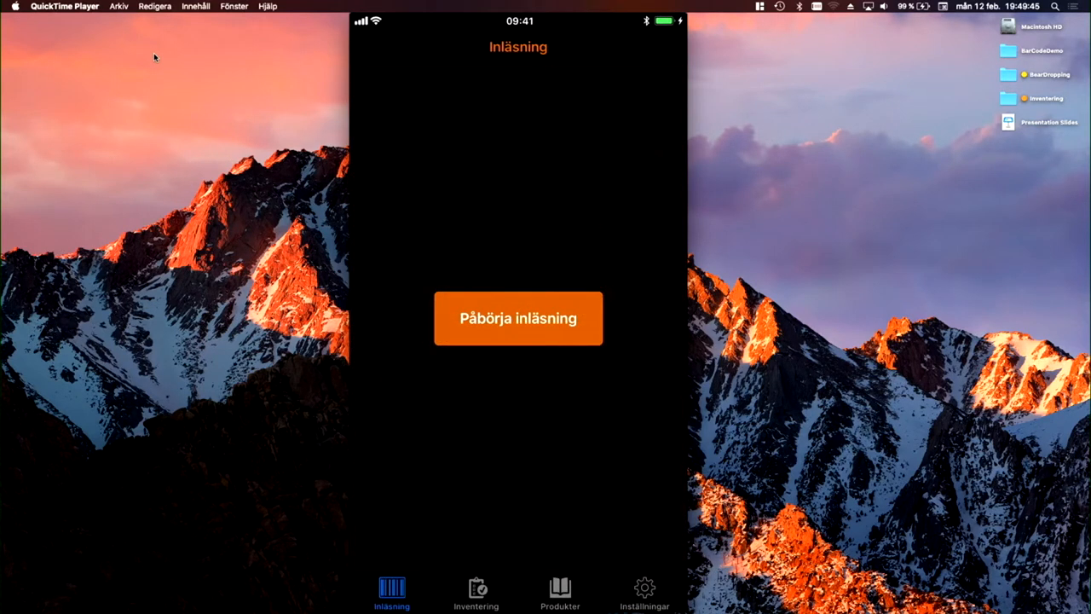
Tap Påbörja inläsning in the Inventering app to start barcode scanning
{"action": "left_click", "coordinate": [519, 319]}
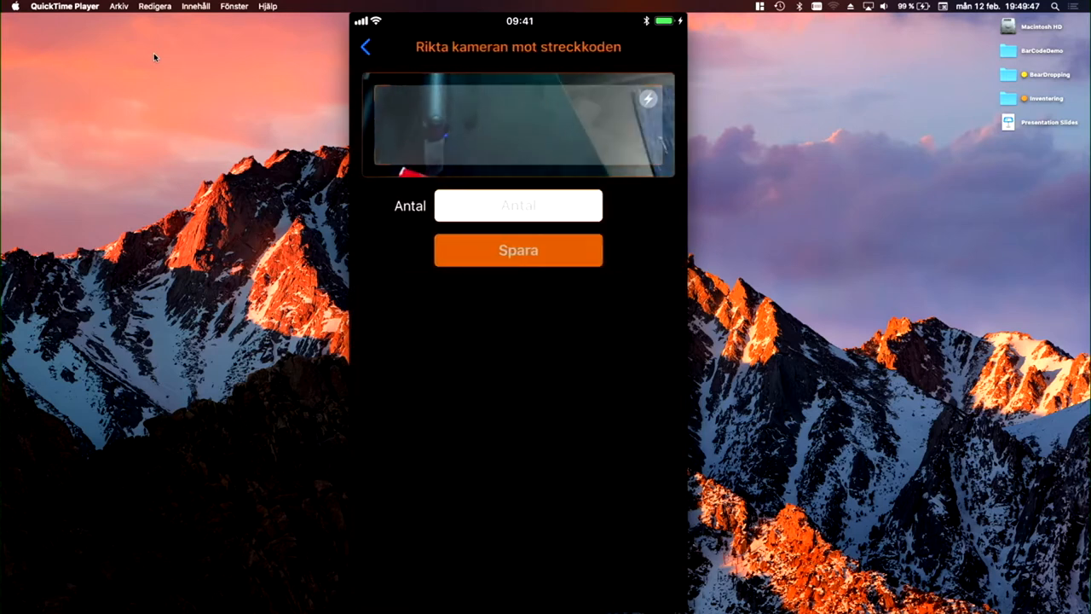